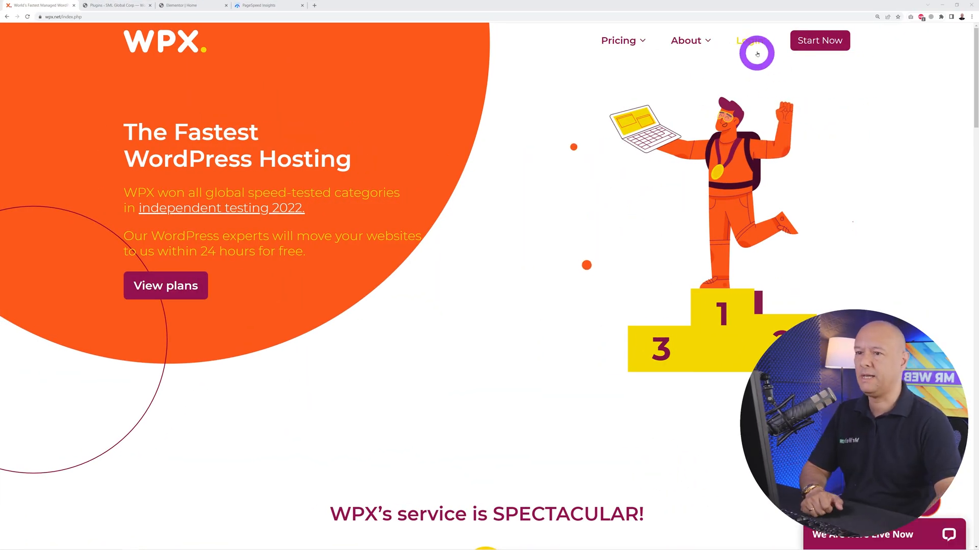
Step: Log into WPX Hosting and list the two websites on the Business UK plan
{"action": "left_click", "coordinate": [753, 41]}
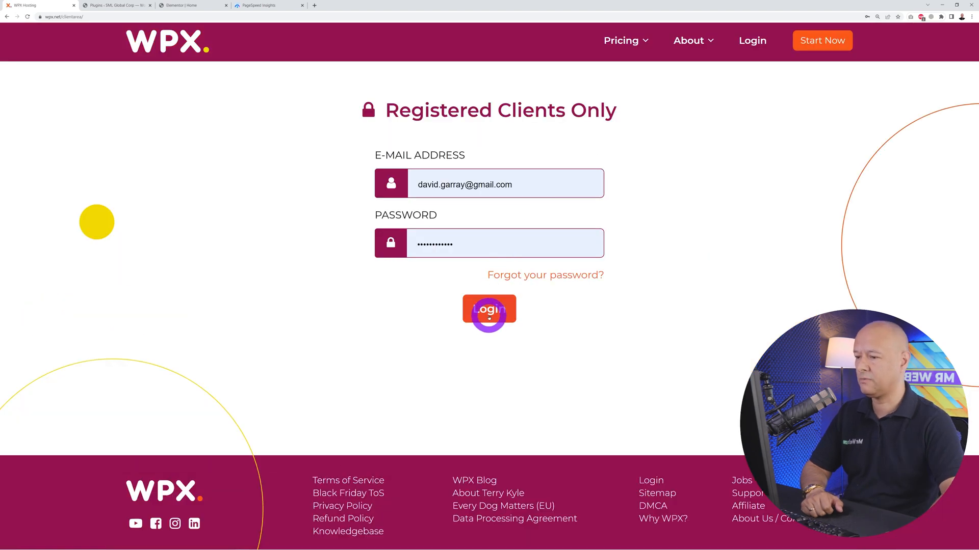
{"action": "left_click", "coordinate": [489, 310]}
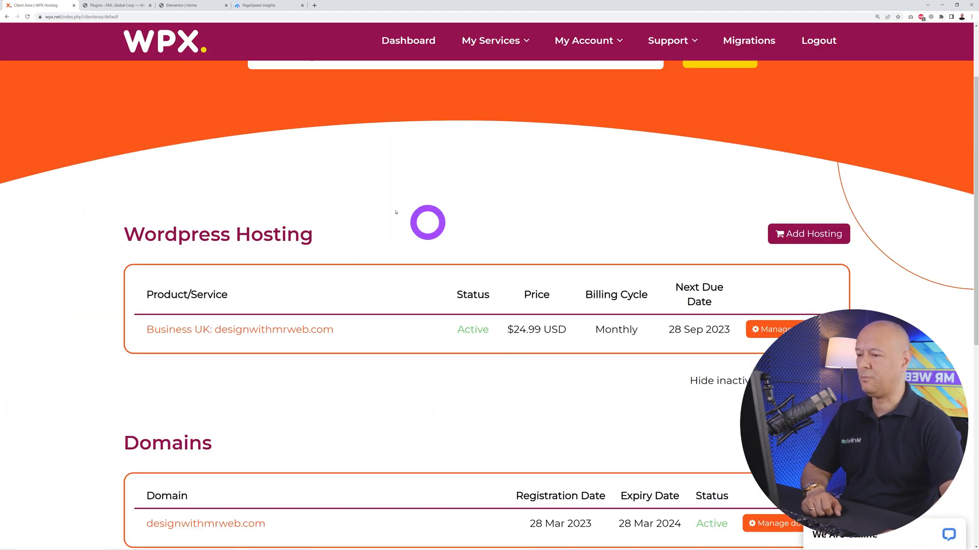
{"action": "scroll", "scroll_direction": "down", "scroll_amount": 3}
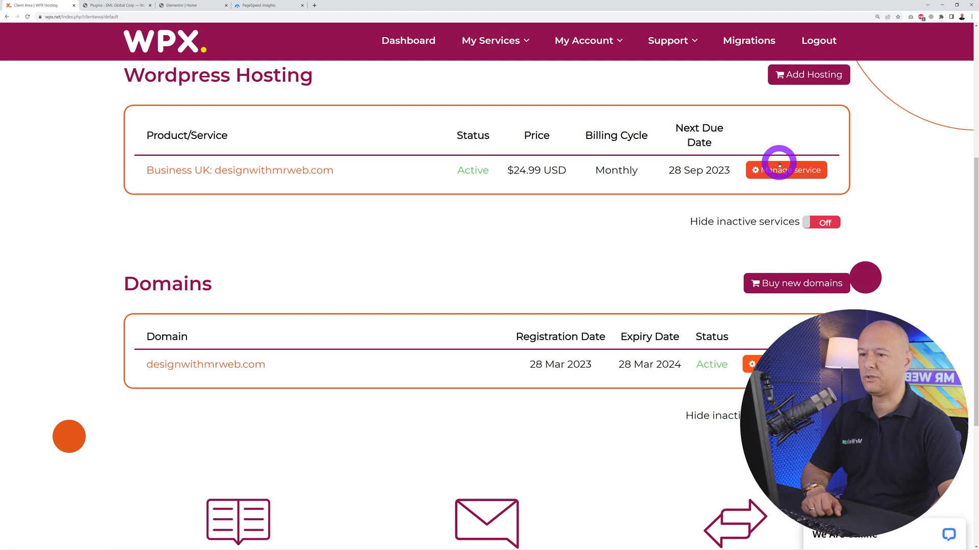
{"action": "left_click", "coordinate": [791, 170]}
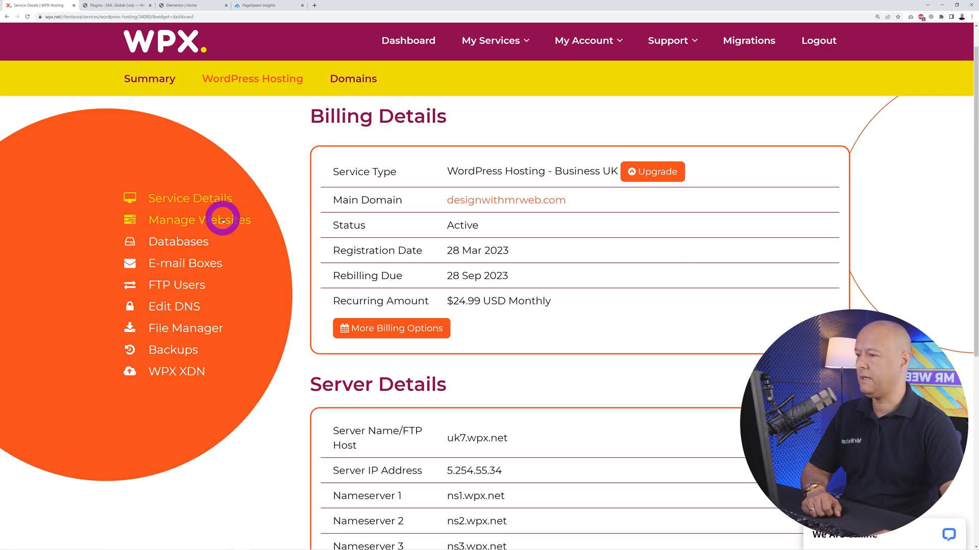
{"action": "left_click", "coordinate": [198, 220]}
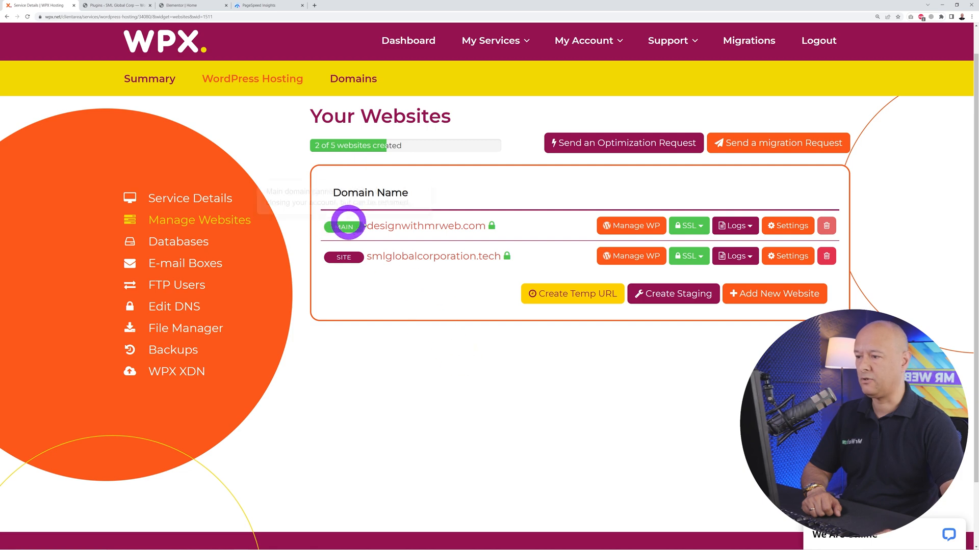
{"action": "mouse_move", "coordinate": [463, 226]}
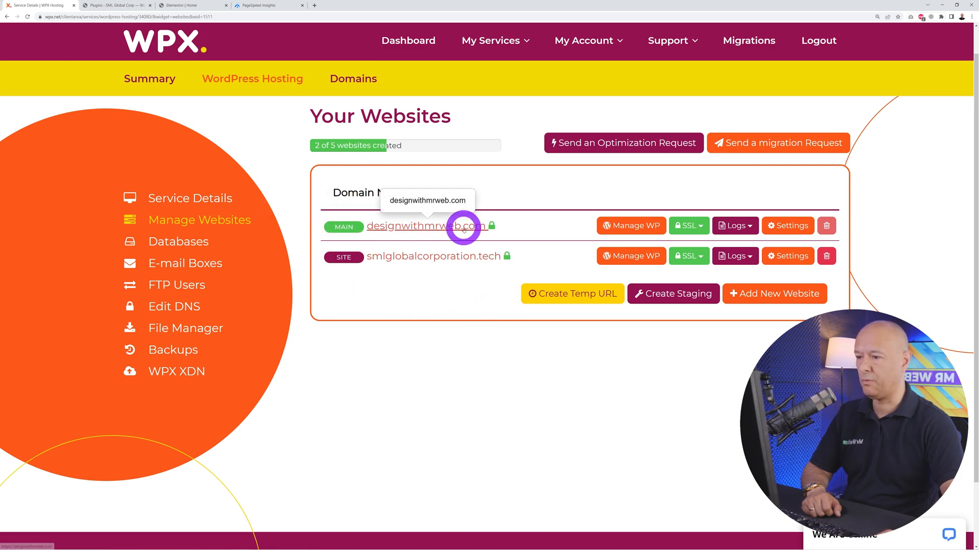
{"action": "mouse_move", "coordinate": [454, 275]}
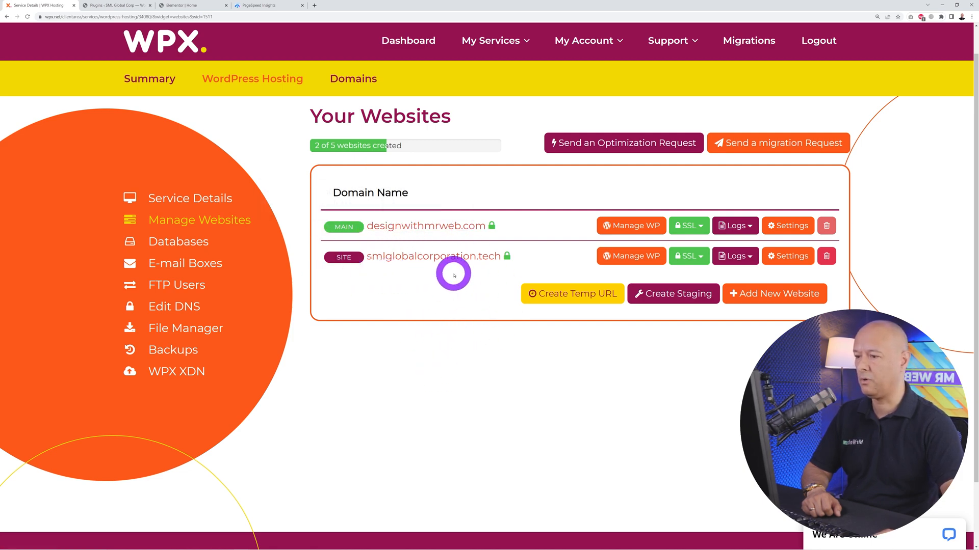
{"action": "mouse_move", "coordinate": [433, 256]}
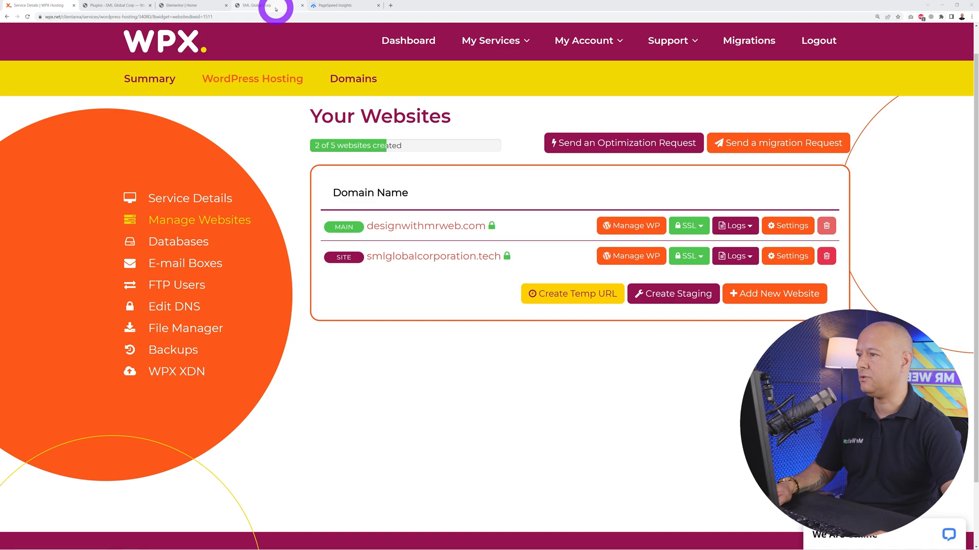
Step: Switch to the SML Global Corp homepage and scroll down to Featured case studies
{"action": "left_click", "coordinate": [262, 5]}
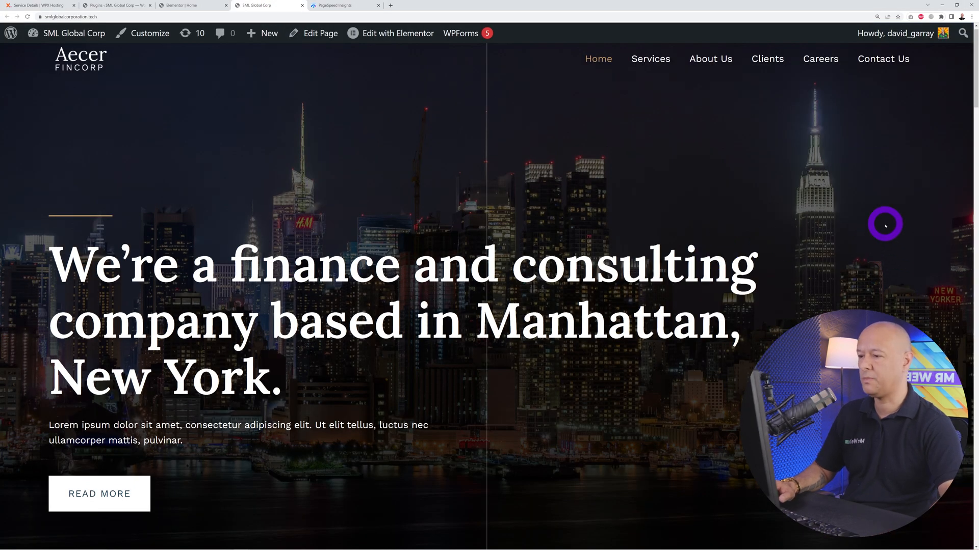
{"action": "mouse_move", "coordinate": [526, 264]}
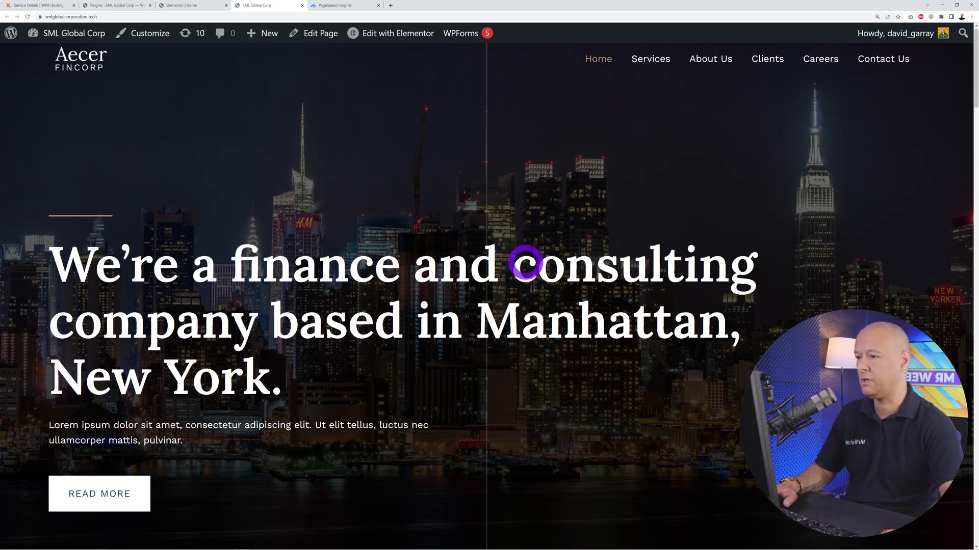
{"action": "scroll", "scroll_direction": "down", "scroll_amount": 3}
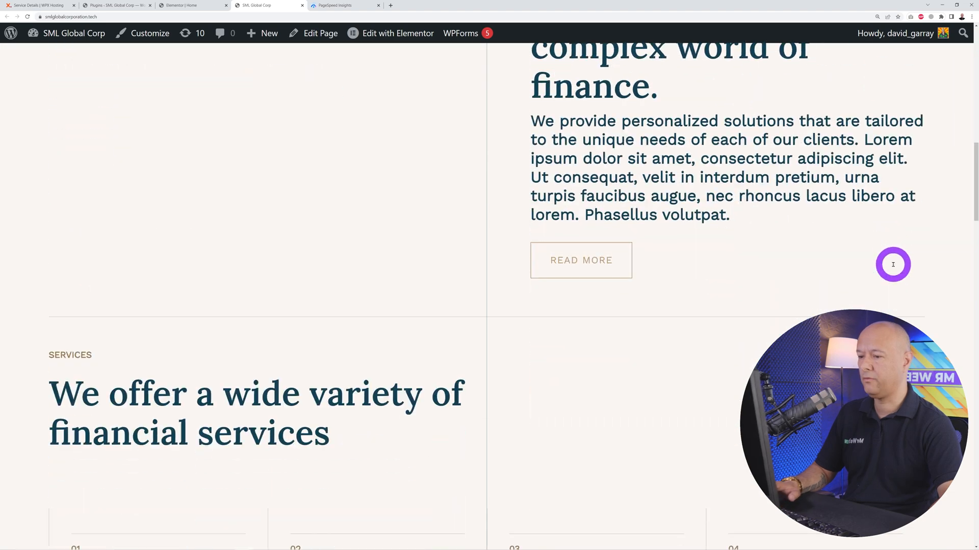
{"action": "scroll", "scroll_direction": "down", "scroll_amount": 3}
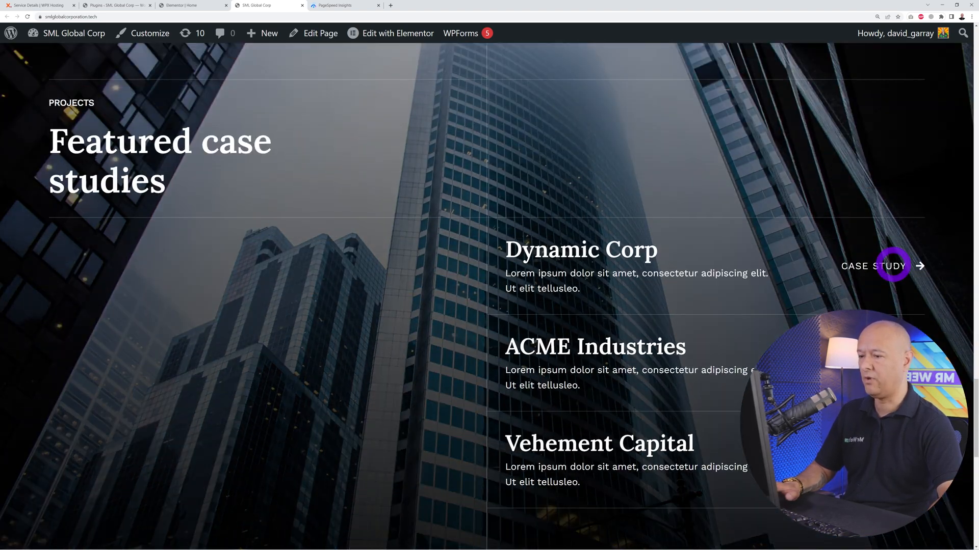
{"action": "scroll", "scroll_direction": "down", "scroll_amount": 3}
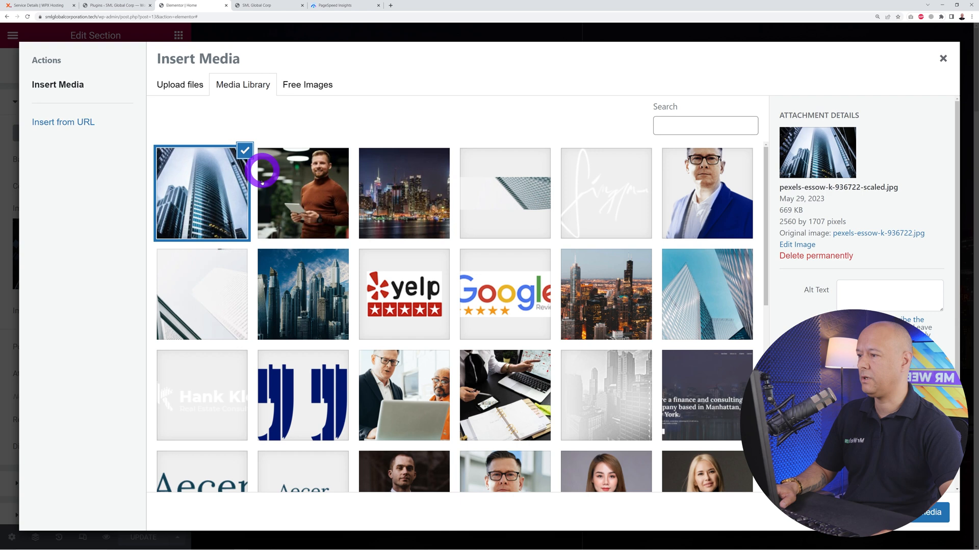
{"action": "mouse_move", "coordinate": [787, 222]}
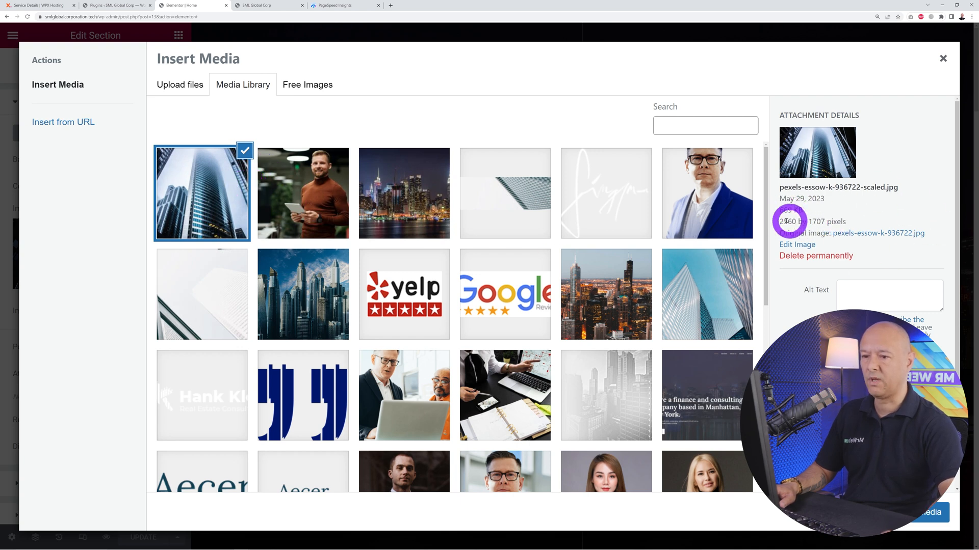
{"action": "left_click", "coordinate": [303, 192]}
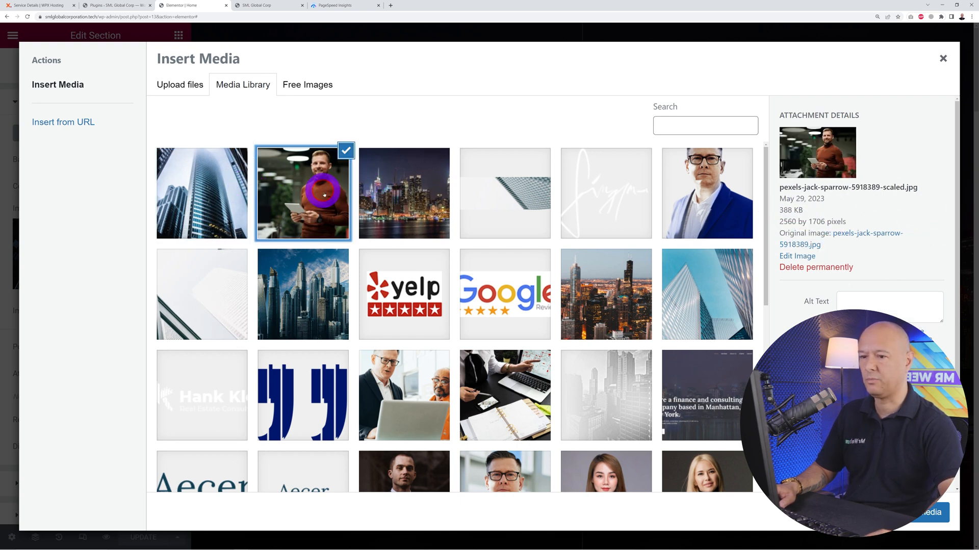
{"action": "left_click", "coordinate": [404, 193]}
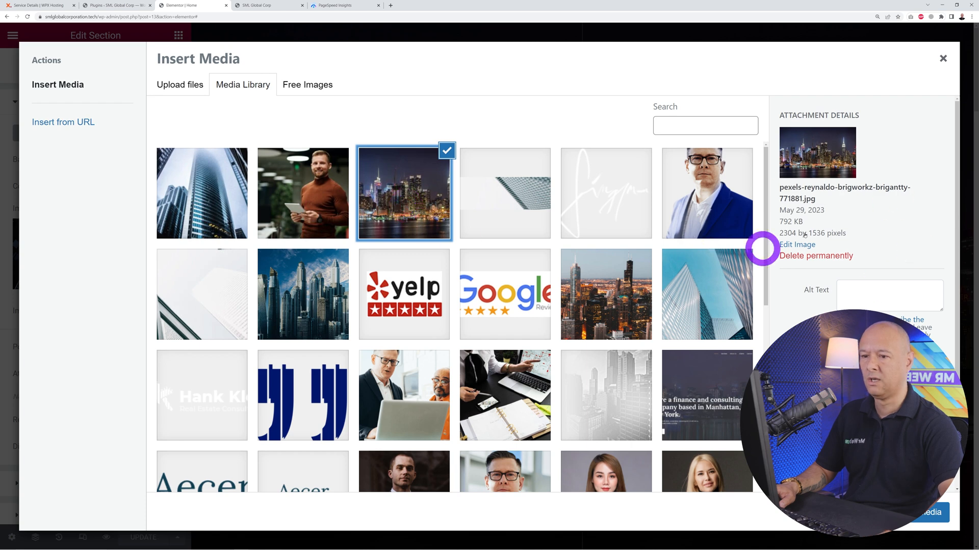
{"action": "mouse_move", "coordinate": [429, 222]}
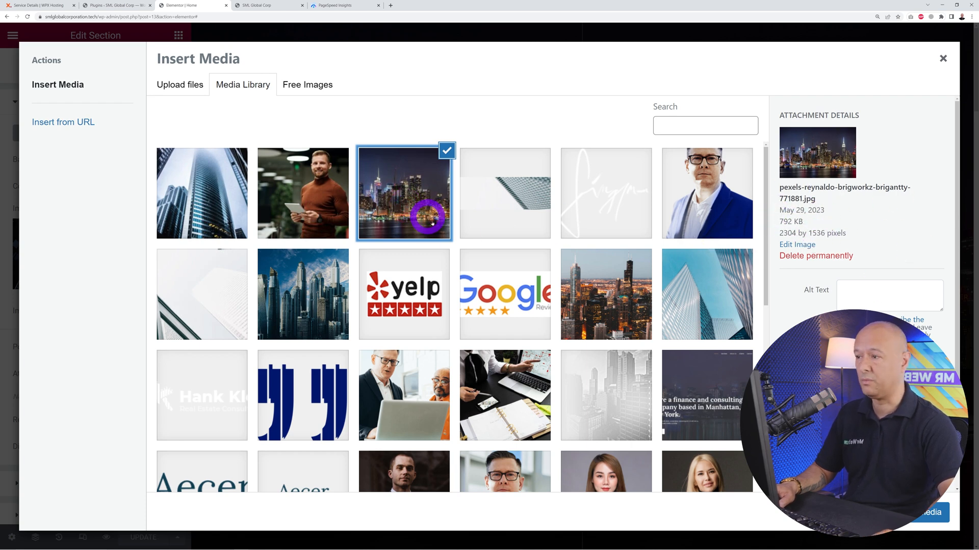
{"action": "mouse_move", "coordinate": [531, 250]}
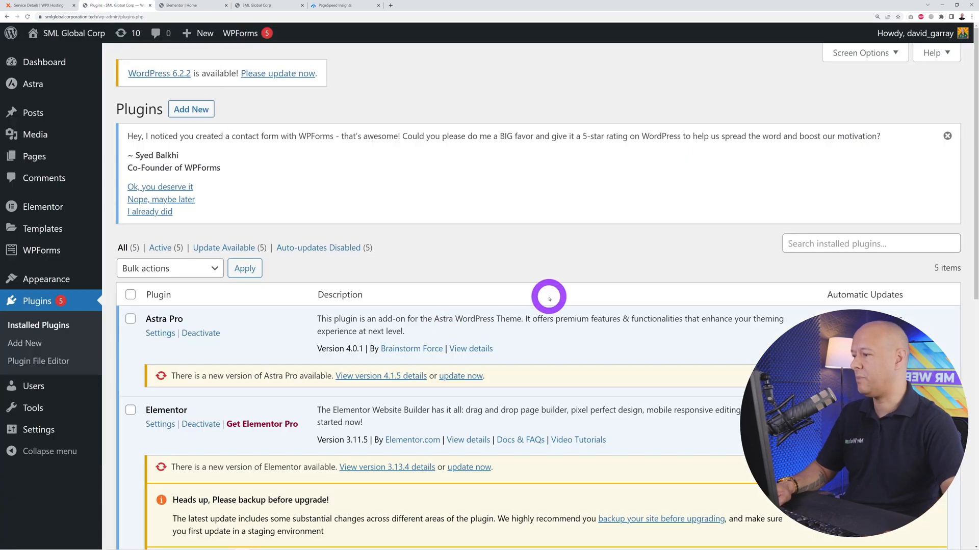
Step: Review update notices for all five installed plugins, then move to the PageSpeed tab
{"action": "scroll", "scroll_direction": "down", "scroll_amount": 3}
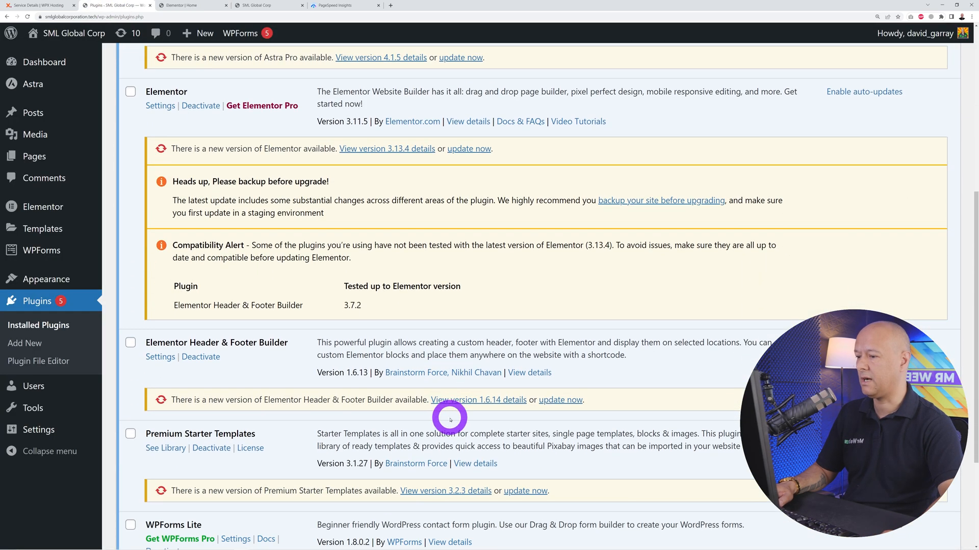
{"action": "scroll", "scroll_direction": "up", "scroll_amount": 3}
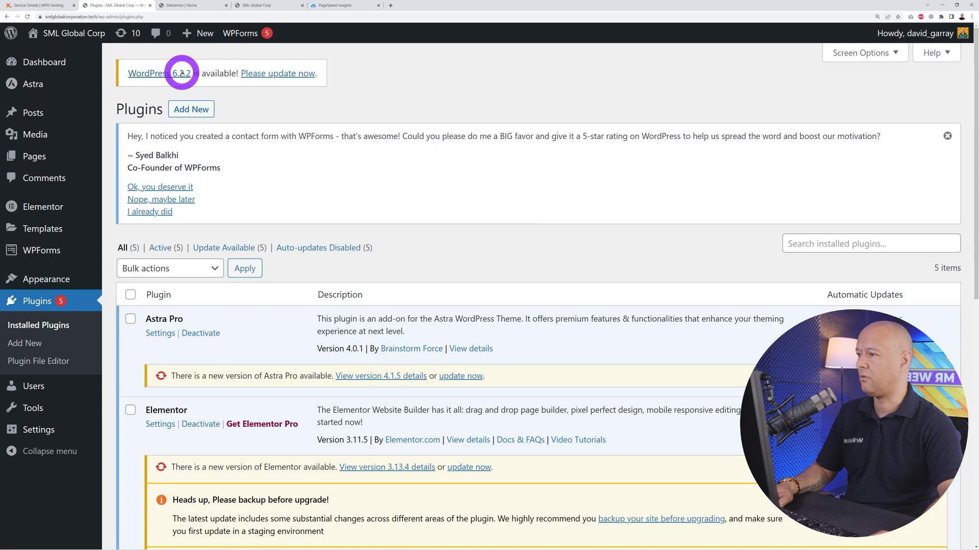
{"action": "mouse_move", "coordinate": [513, 294]}
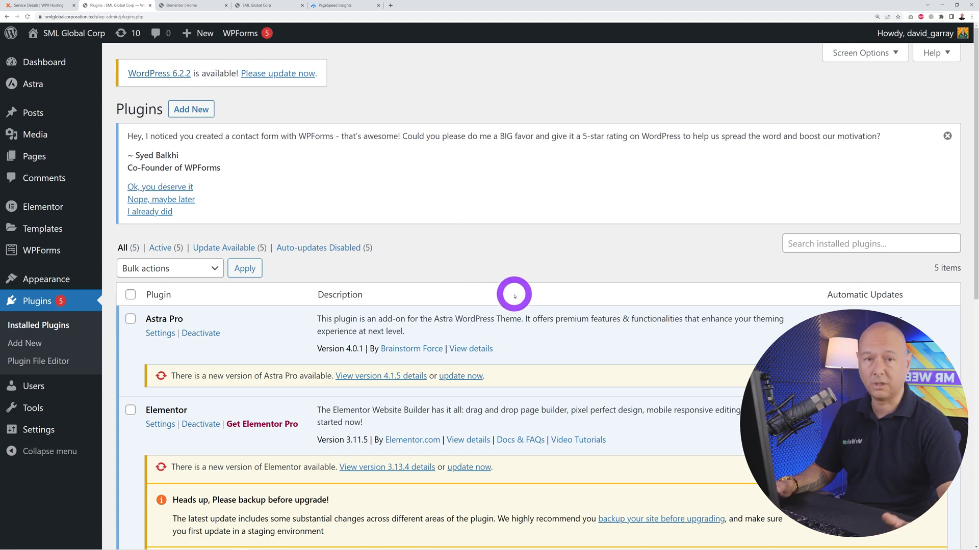
{"action": "scroll", "scroll_direction": "down", "scroll_amount": 3}
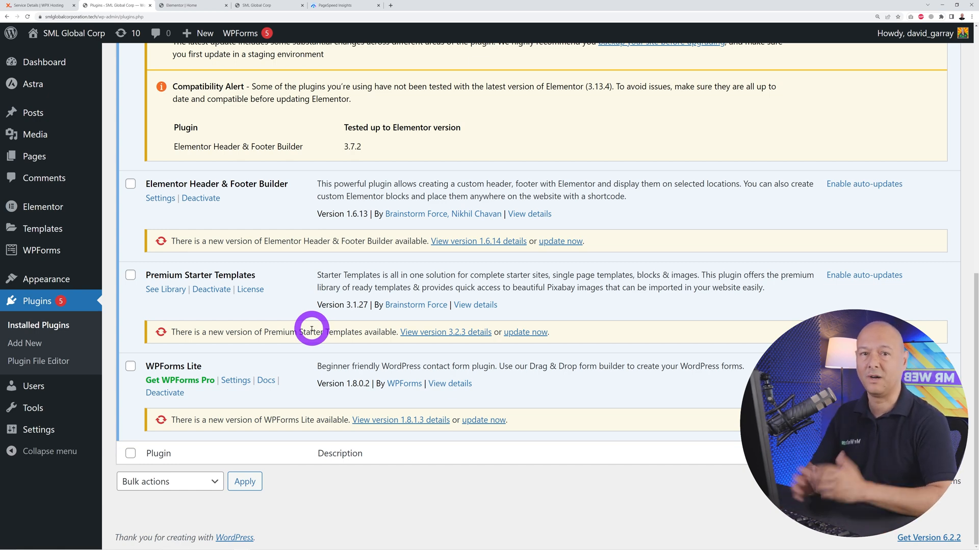
{"action": "left_click", "coordinate": [343, 5]}
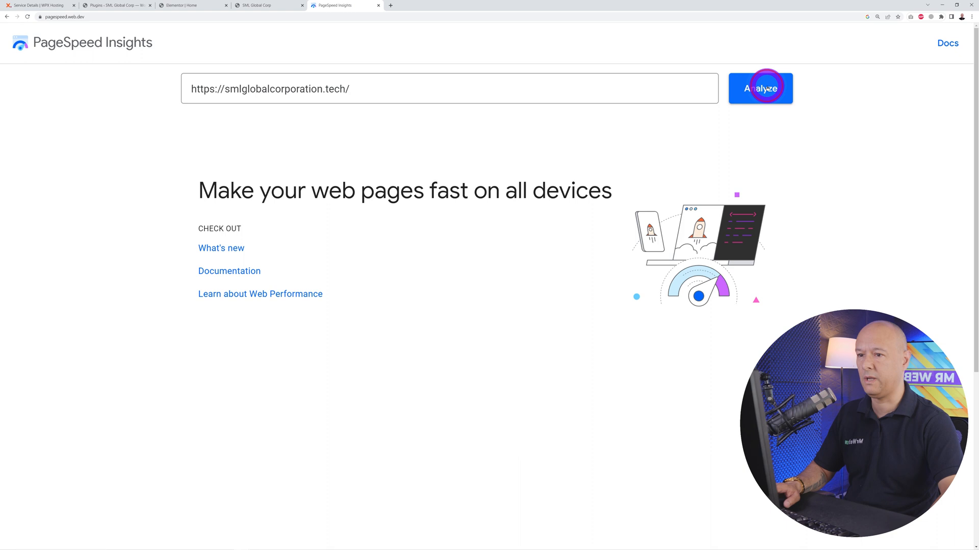
Step: Analyze smlglobalcorporation.tech in PageSpeed (mobile 60, desktop 96), then return to WPX
{"action": "left_click", "coordinate": [760, 88]}
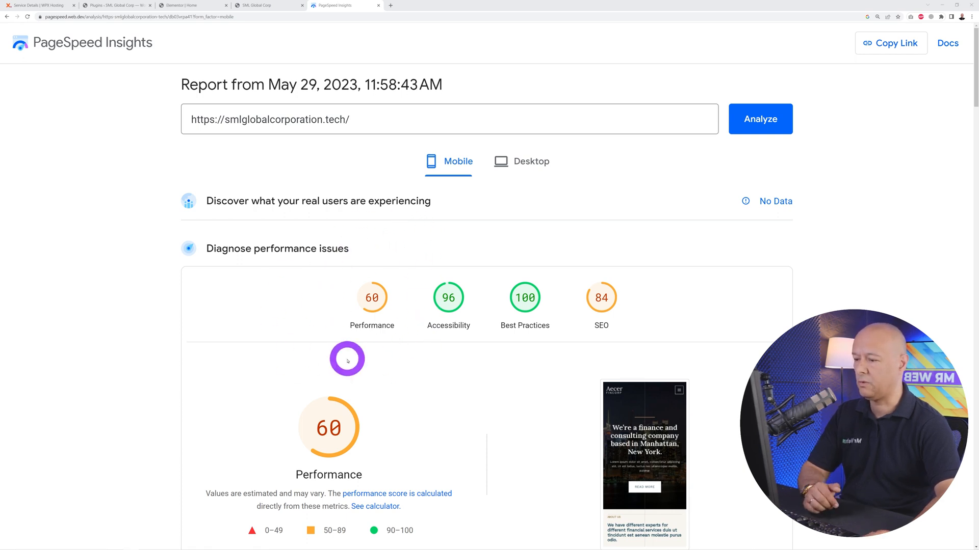
{"action": "left_click", "coordinate": [530, 161]}
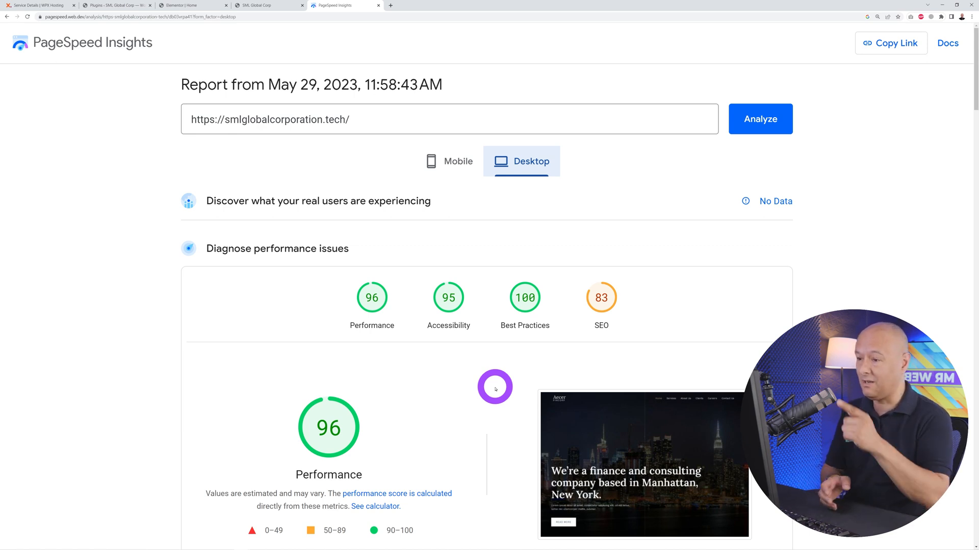
{"action": "mouse_move", "coordinate": [472, 350]}
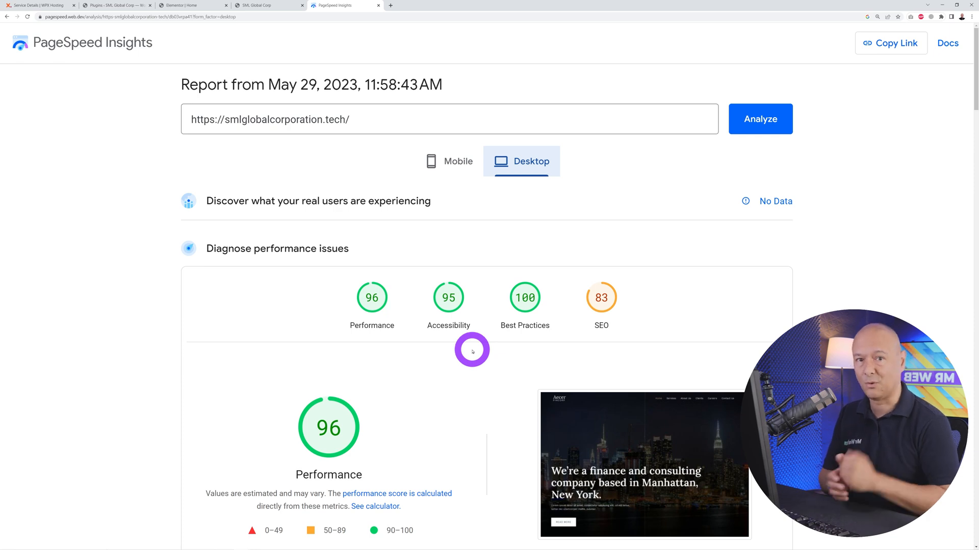
{"action": "left_click", "coordinate": [37, 5]}
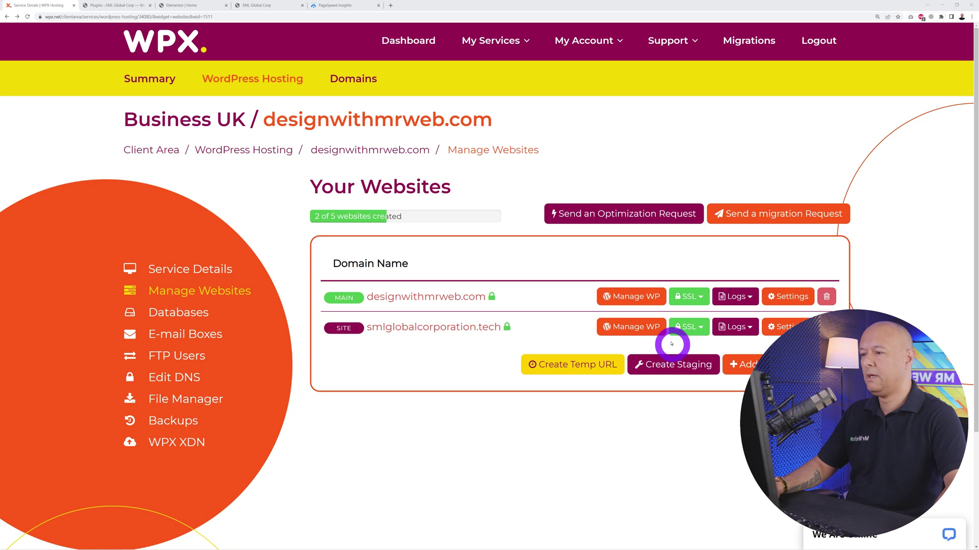
{"action": "mouse_move", "coordinate": [631, 245]}
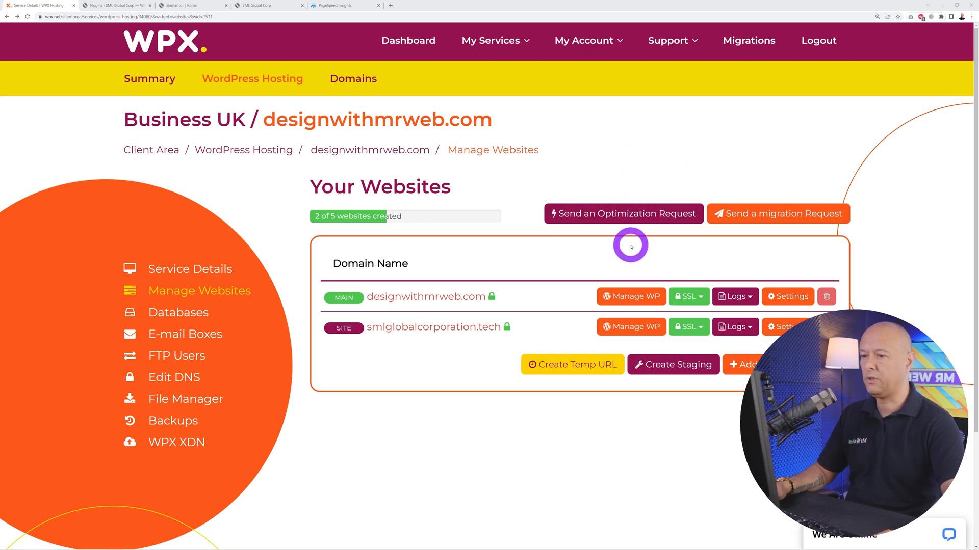
Step: Start an optimization request for service designwithmrweb.com and site smlglobalcorporation.tech
{"action": "left_click", "coordinate": [623, 214]}
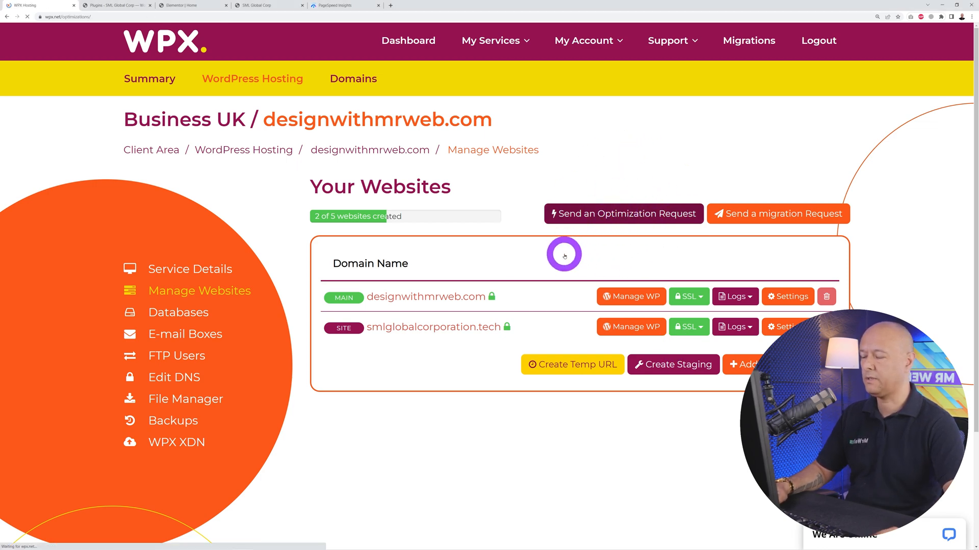
{"action": "left_click", "coordinate": [622, 214]}
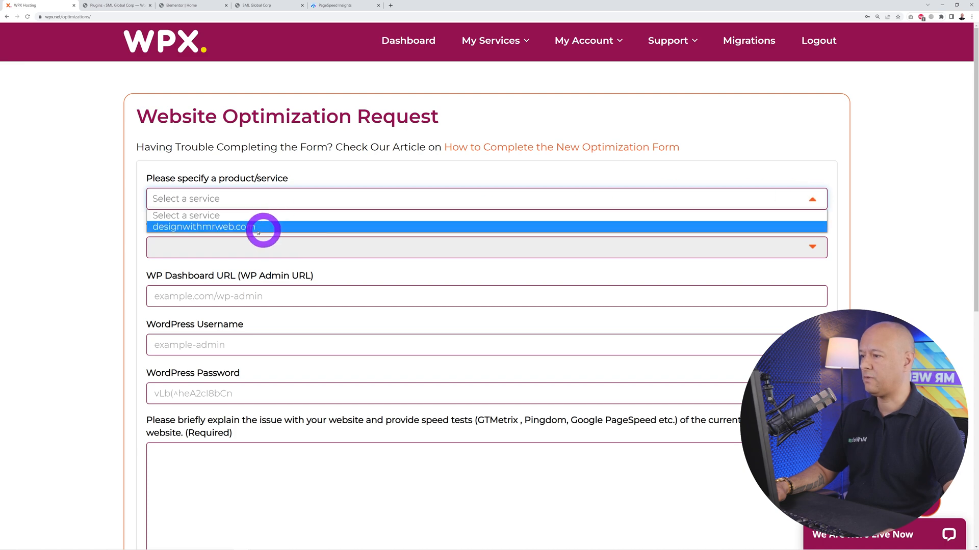
{"action": "left_click", "coordinate": [201, 226]}
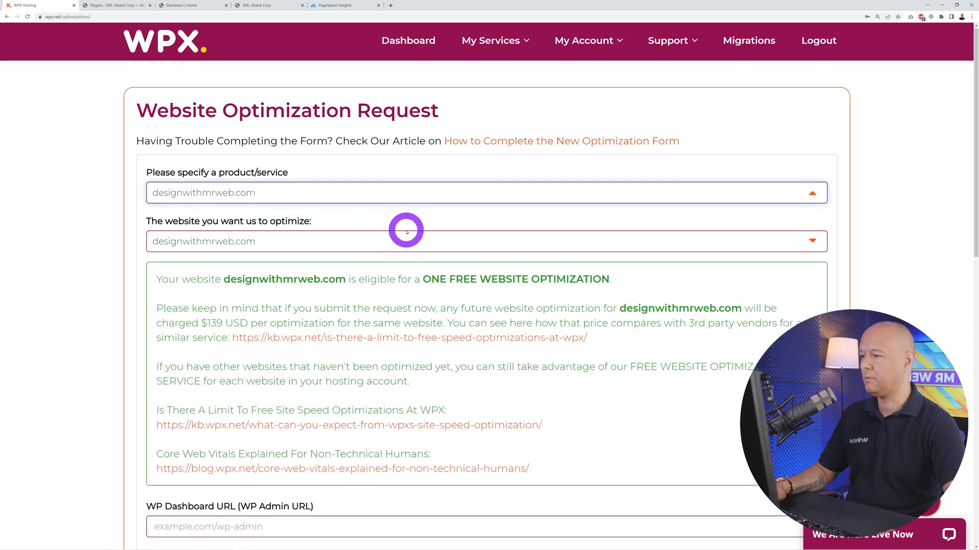
{"action": "scroll", "scroll_direction": "down", "scroll_amount": 3}
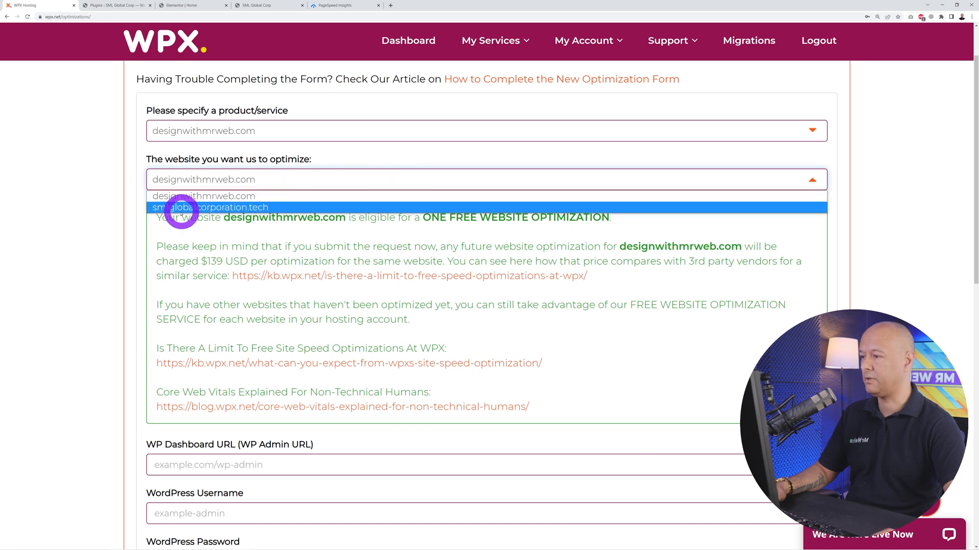
{"action": "left_click", "coordinate": [211, 207]}
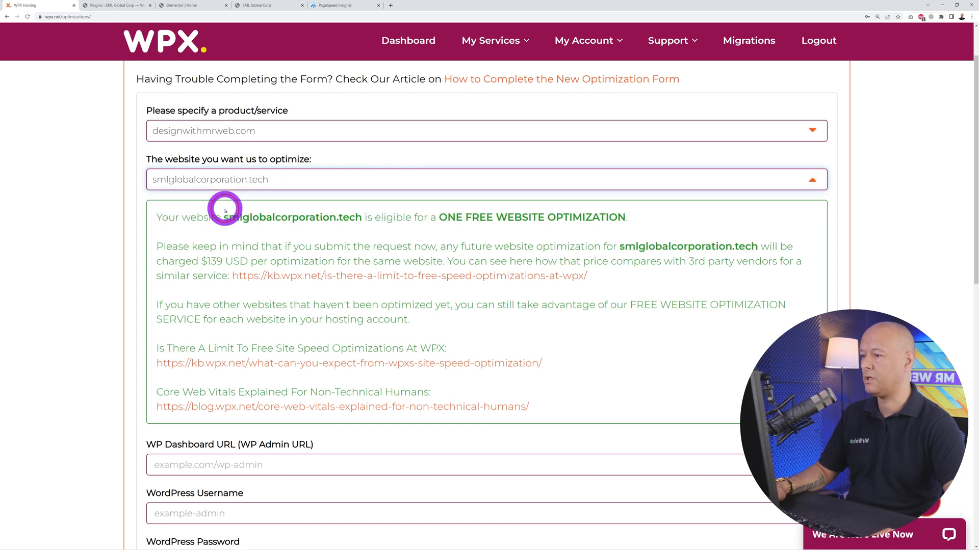
Step: Describe the 60 mobile / 96 desktop PageSpeed scores and permit dashboard optimizations
{"action": "scroll", "scroll_direction": "down", "scroll_amount": 3}
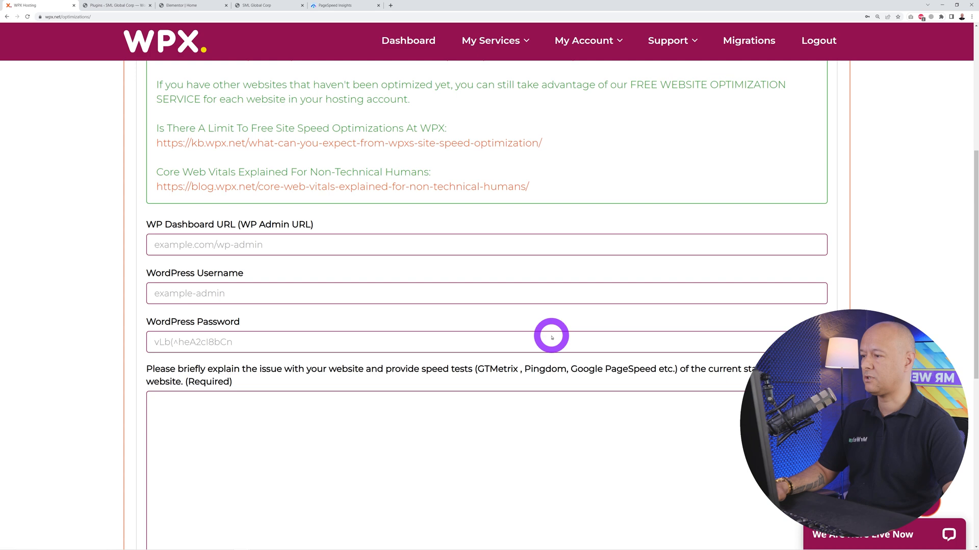
{"action": "scroll", "scroll_direction": "down", "scroll_amount": 3}
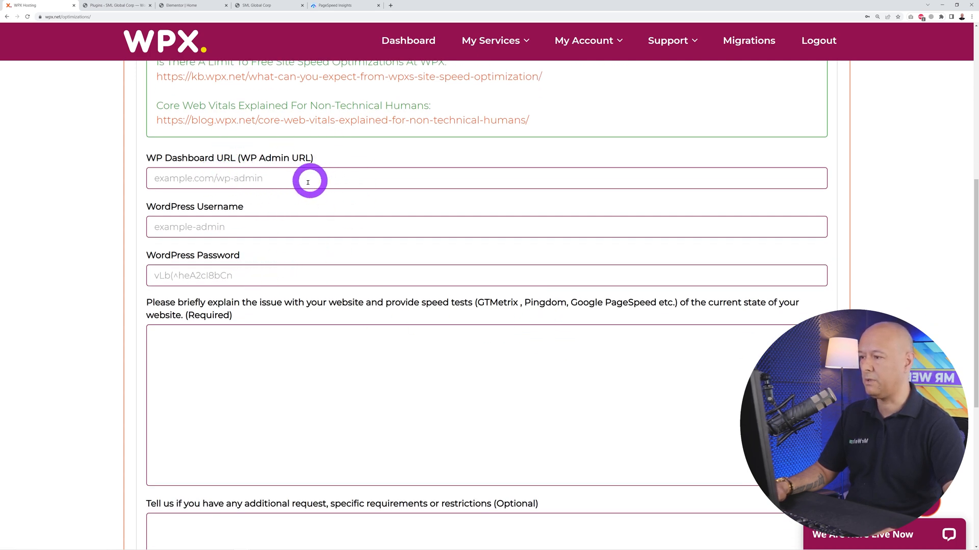
{"action": "mouse_move", "coordinate": [261, 226]}
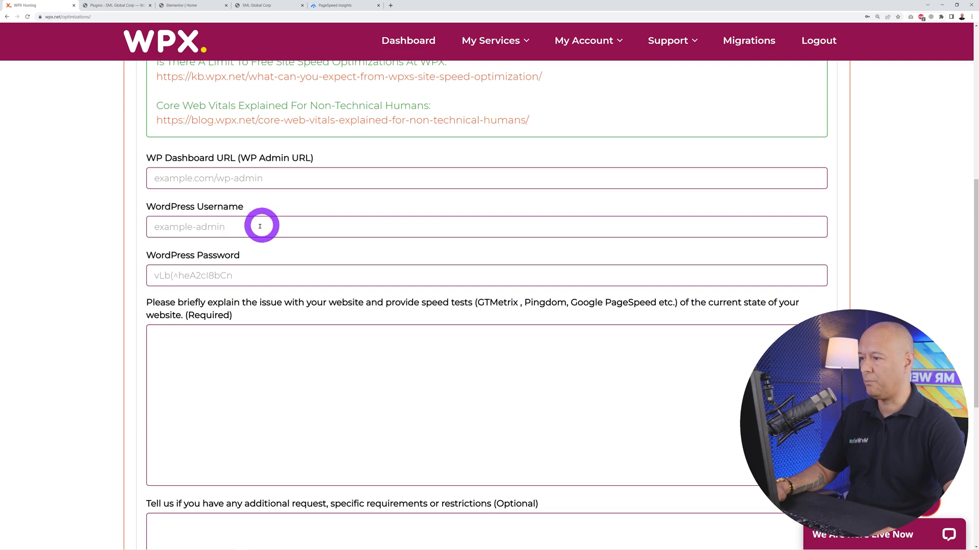
{"action": "scroll", "scroll_direction": "down", "scroll_amount": 3}
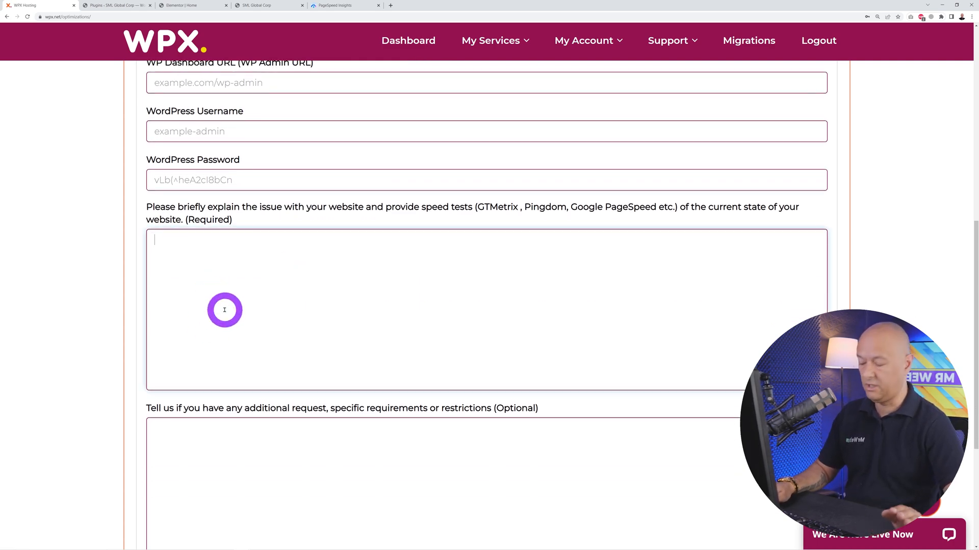
{"action": "type", "text": "60 score on mobiles and 96 on desktop with Google PageSpeed Insight."}
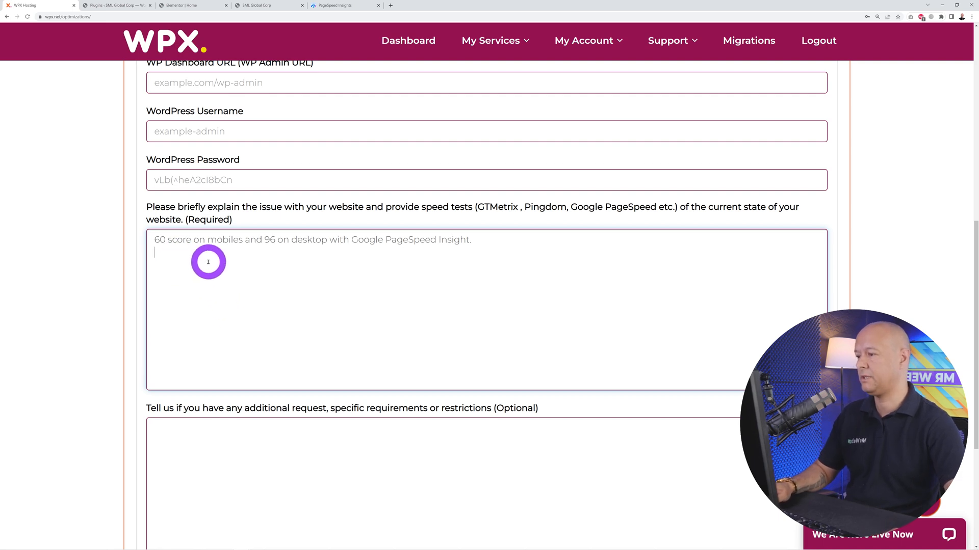
{"action": "mouse_move", "coordinate": [289, 281]}
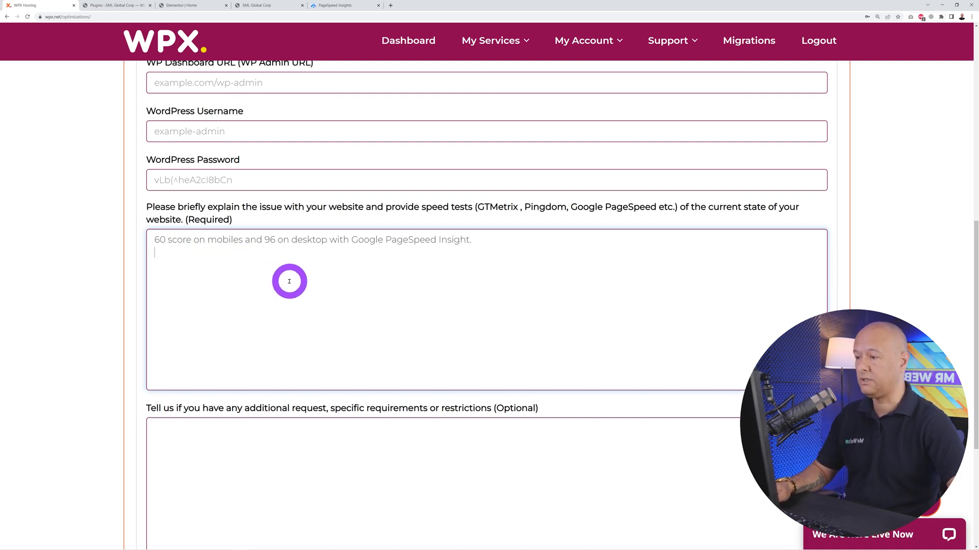
{"action": "mouse_move", "coordinate": [518, 372]}
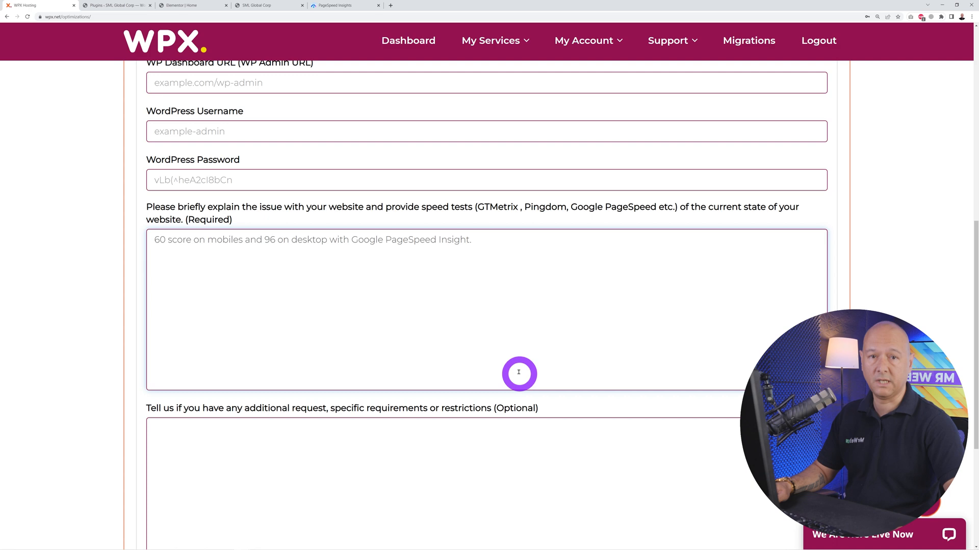
{"action": "mouse_move", "coordinate": [496, 209]}
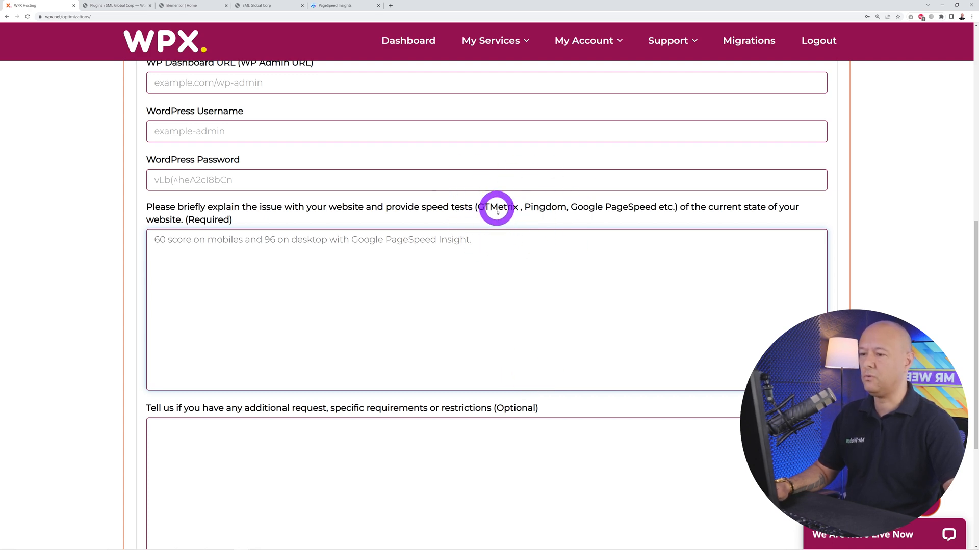
{"action": "scroll", "scroll_direction": "down", "scroll_amount": 3}
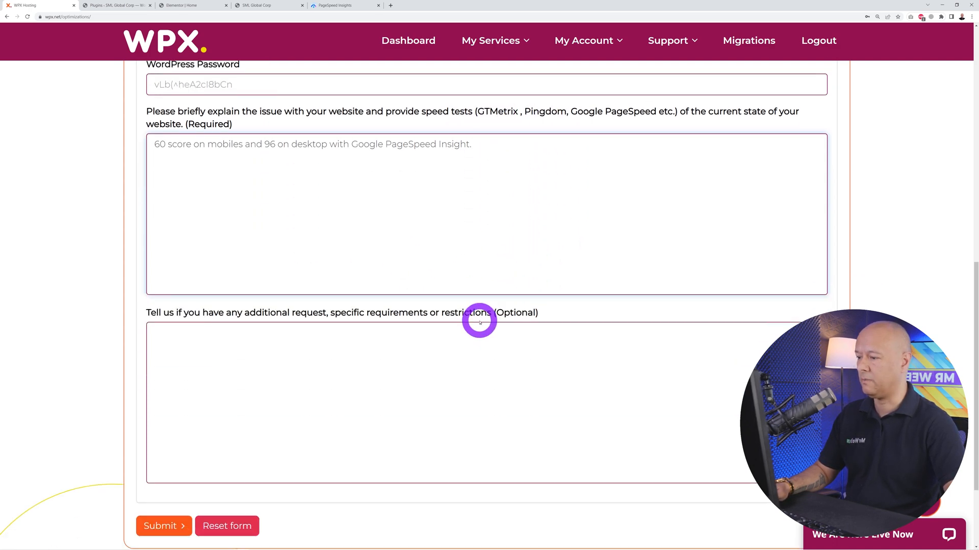
{"action": "scroll", "scroll_direction": "down", "scroll_amount": 3}
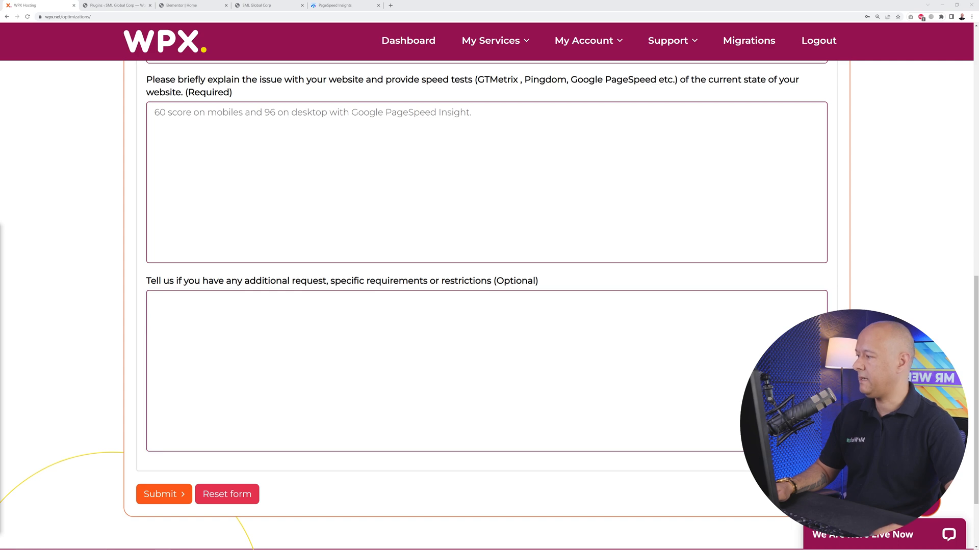
{"action": "type", "text": "Feel free to optimise any parts of the WordPress dashboard if required. You can install any plugin you see fit to increase performances."}
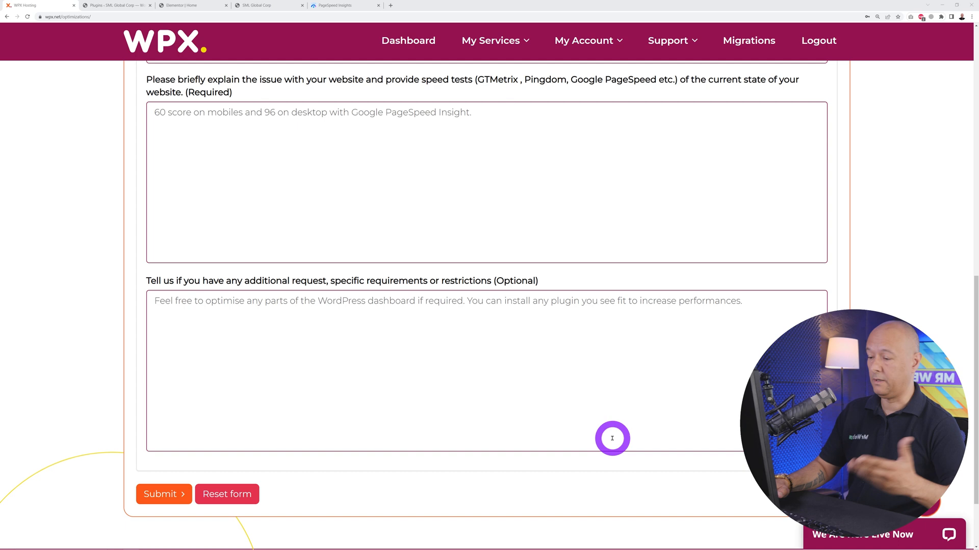
{"action": "mouse_move", "coordinate": [187, 474]}
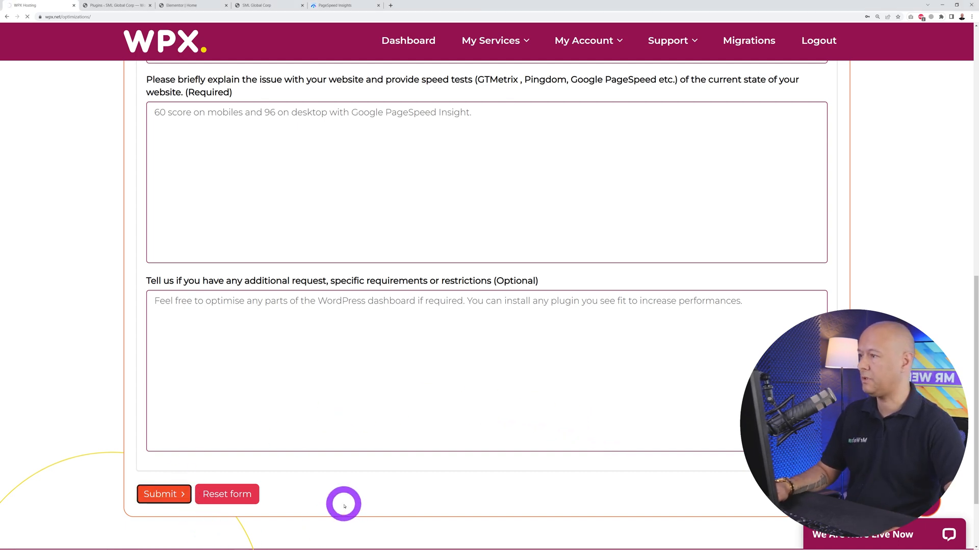
Step: Submit the optimization request, creating an open ticket in Support Tickets
{"action": "left_click", "coordinate": [160, 494]}
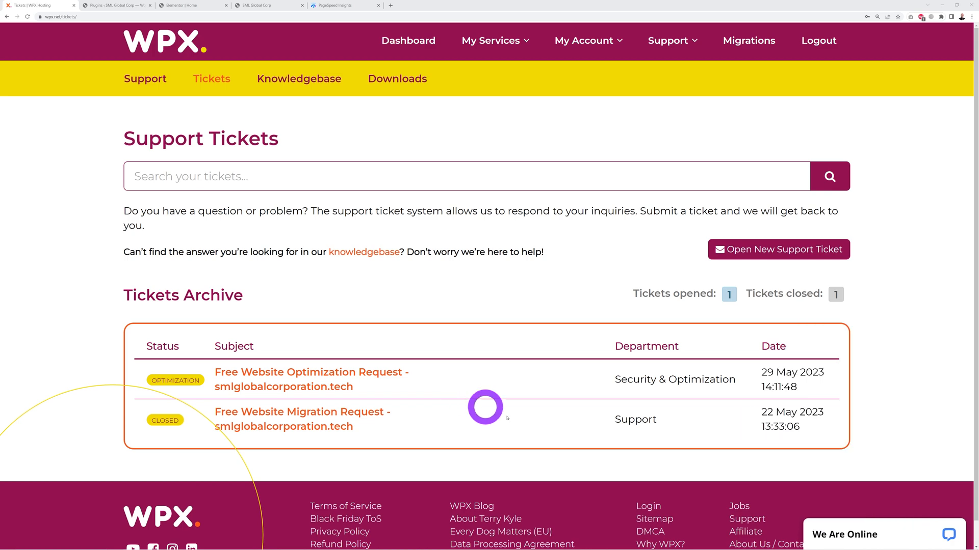
{"action": "mouse_move", "coordinate": [856, 361]}
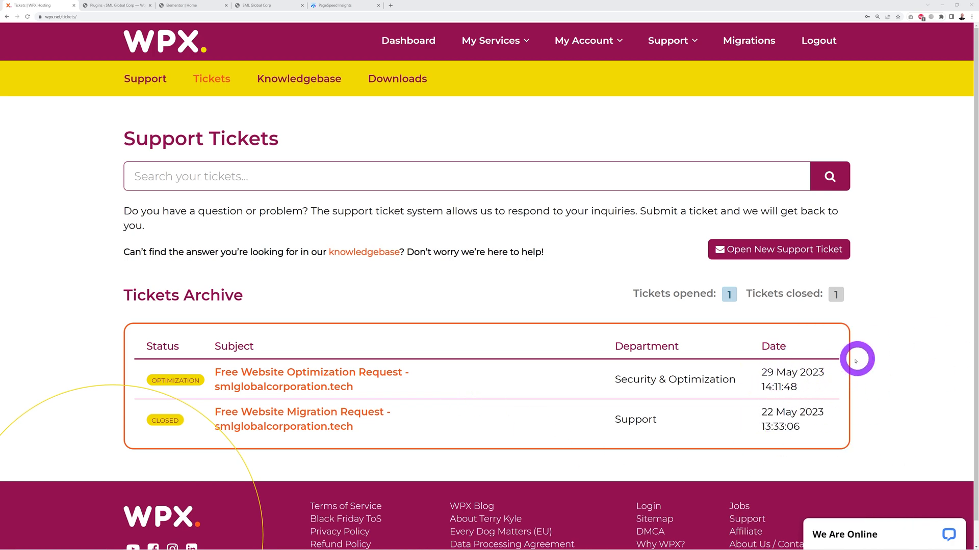
{"action": "mouse_move", "coordinate": [766, 401]}
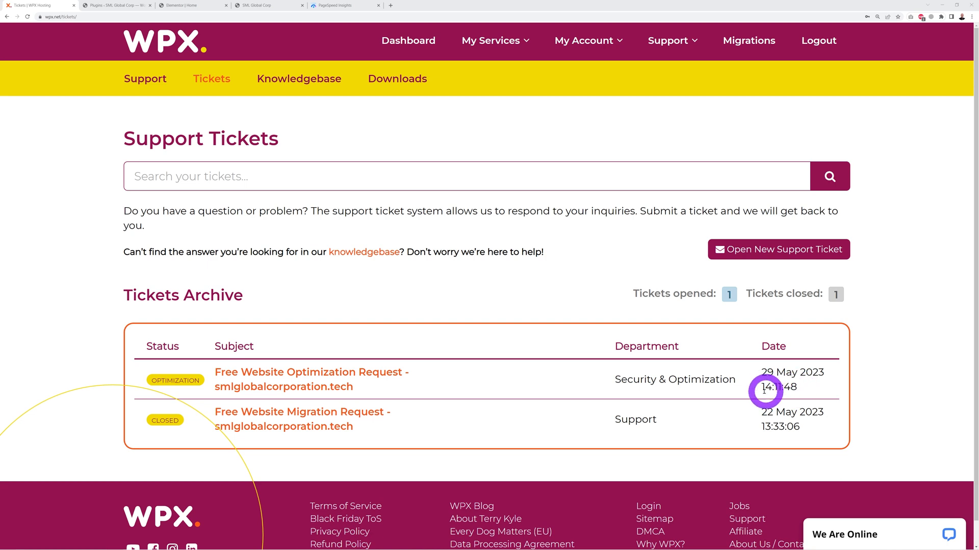
{"action": "mouse_move", "coordinate": [728, 380]}
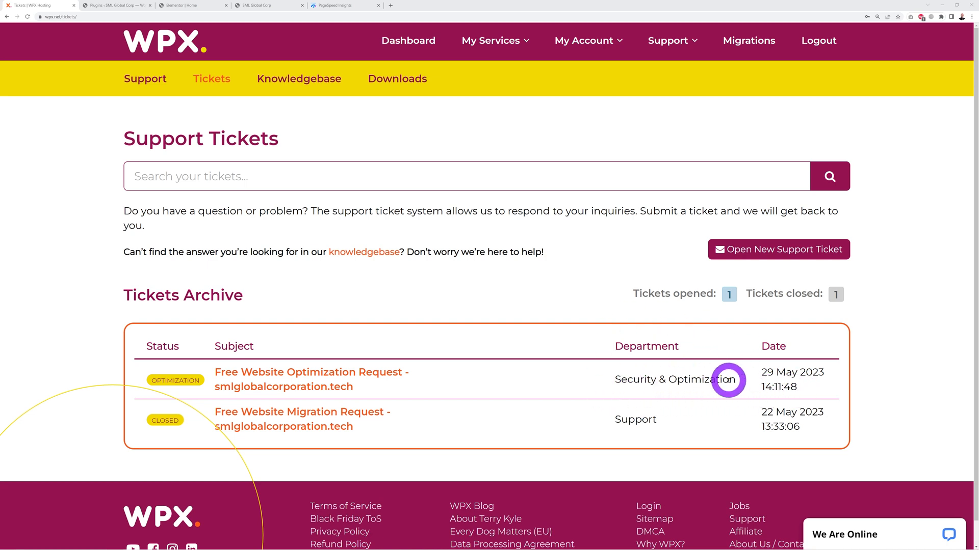
{"action": "mouse_move", "coordinate": [759, 418]}
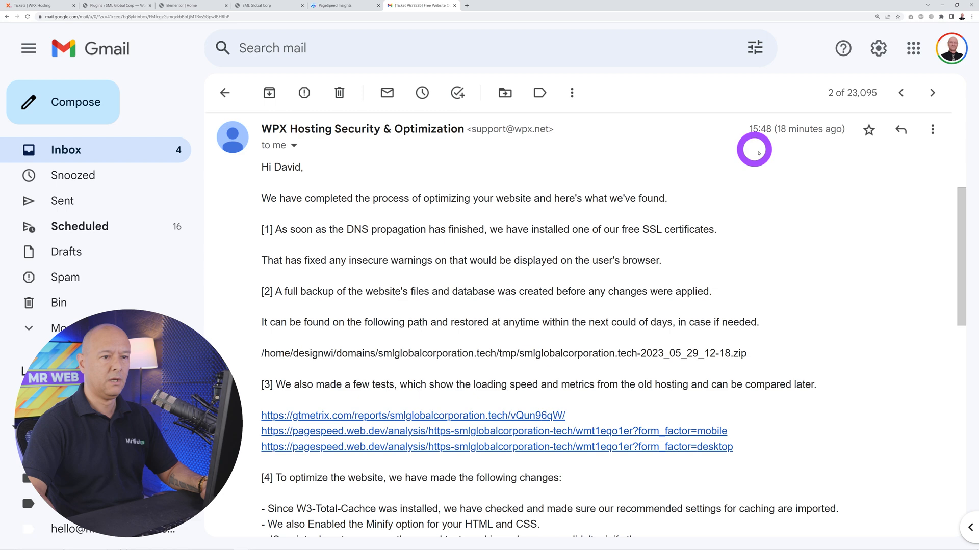
{"action": "mouse_move", "coordinate": [779, 198]}
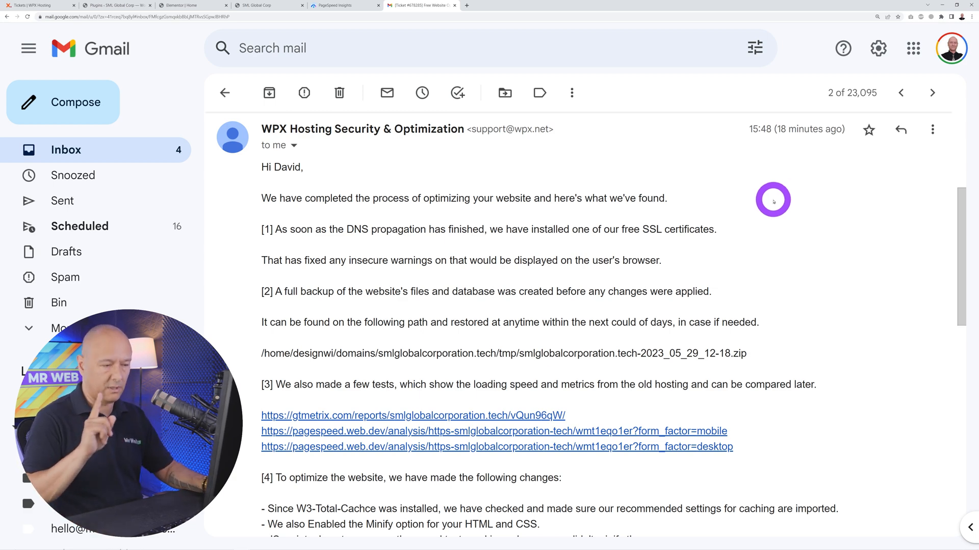
{"action": "mouse_move", "coordinate": [347, 230]}
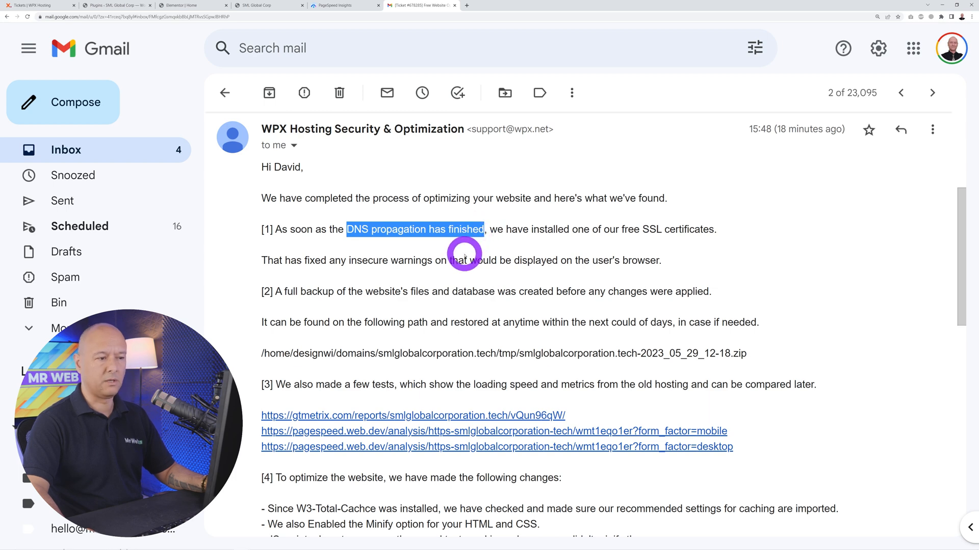
Step: Open WPX's optimization-complete reply and scroll down to the PageSpeed report links
{"action": "left_click", "coordinate": [463, 250]}
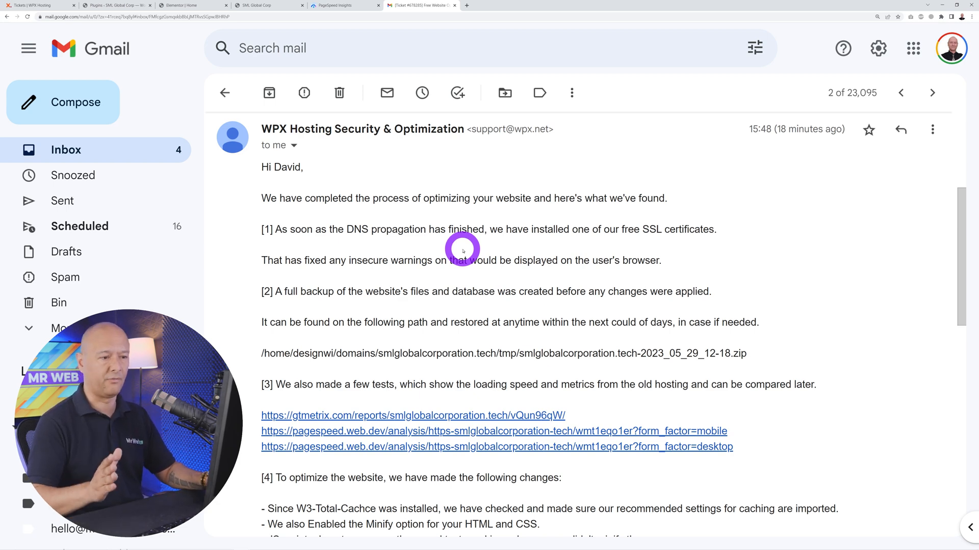
{"action": "mouse_move", "coordinate": [347, 233]}
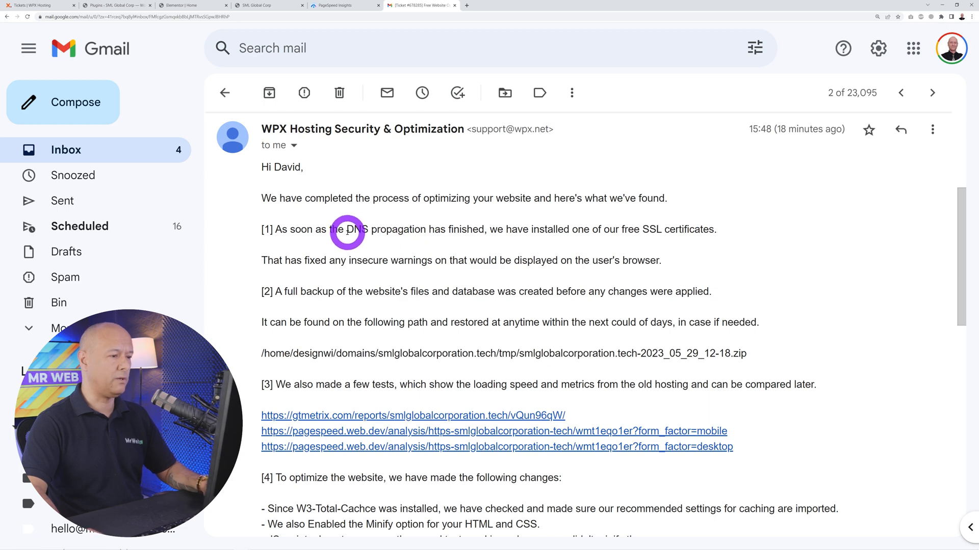
{"action": "mouse_move", "coordinate": [623, 230]}
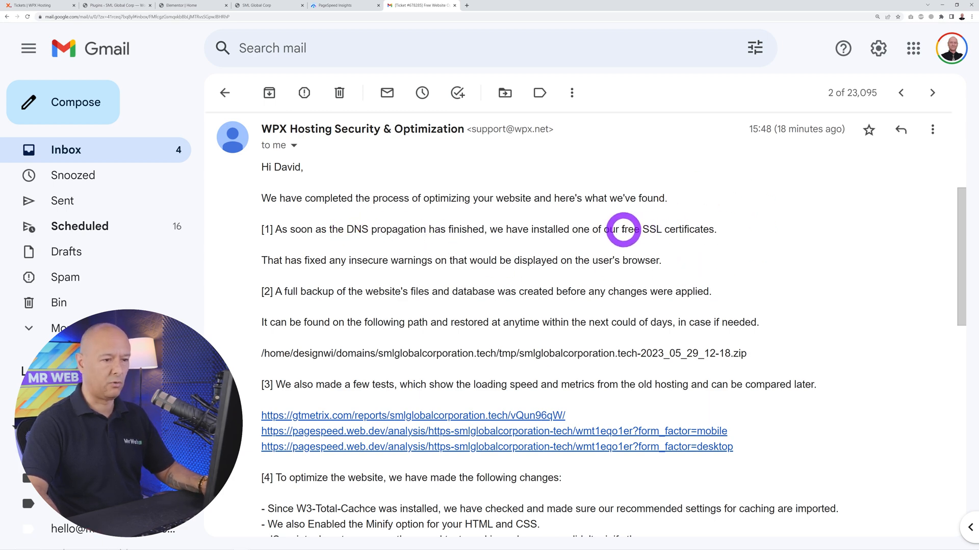
{"action": "mouse_move", "coordinate": [733, 258]}
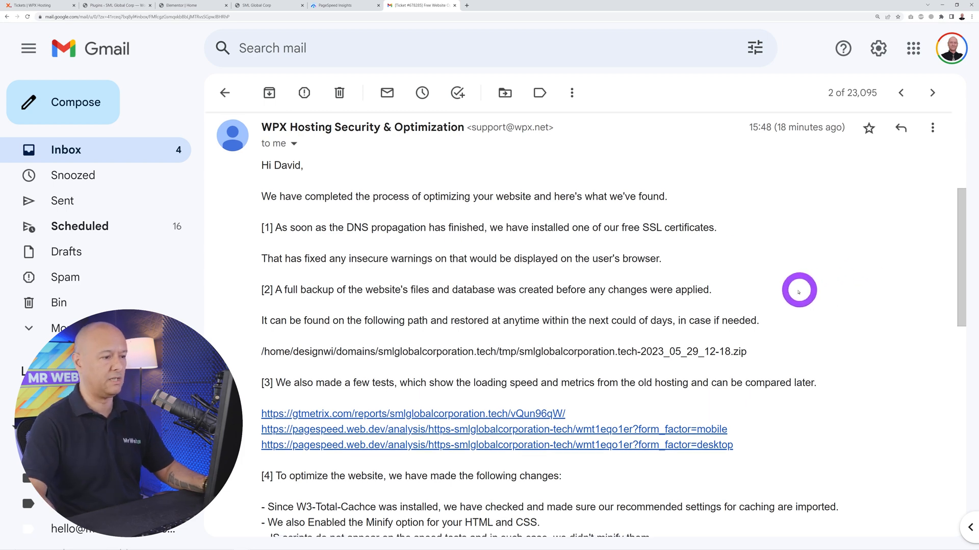
{"action": "scroll", "scroll_direction": "down", "scroll_amount": 3}
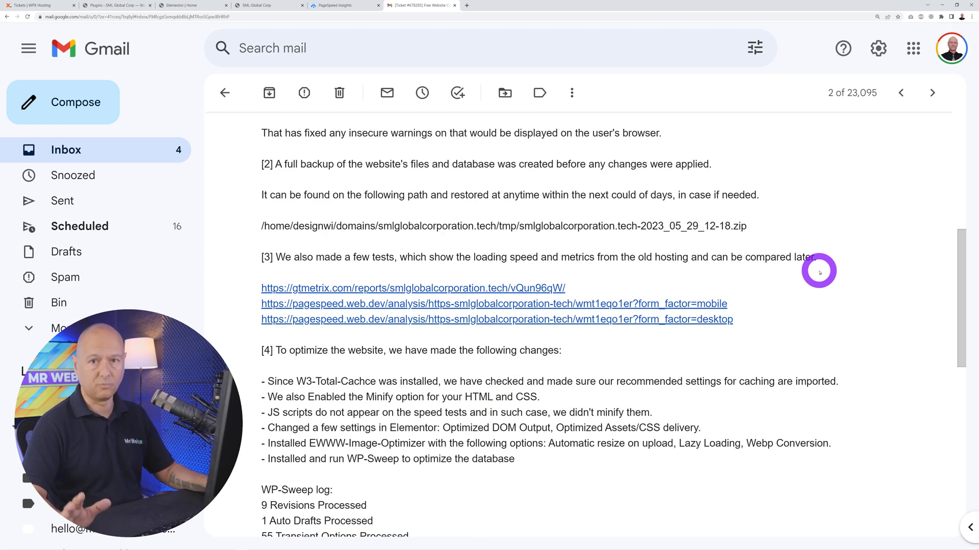
{"action": "mouse_move", "coordinate": [832, 287]}
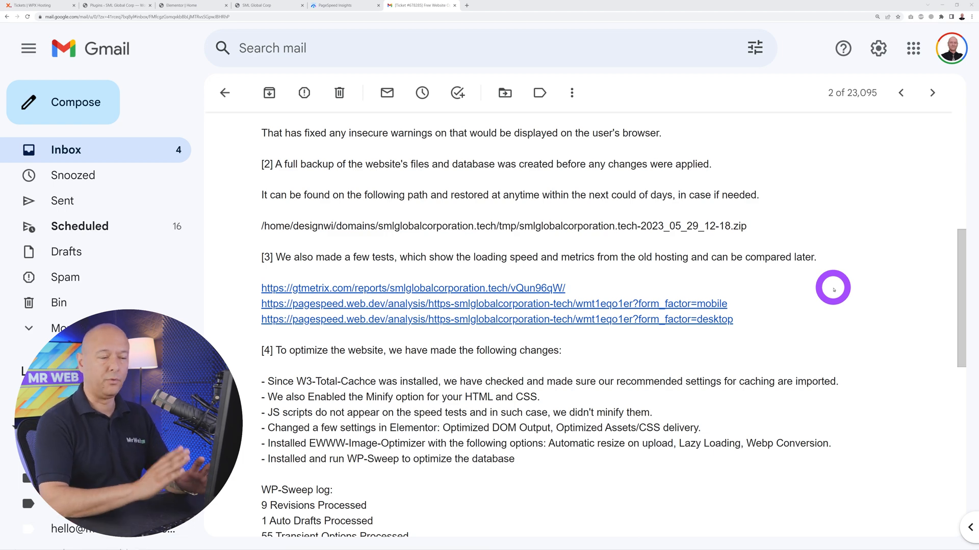
{"action": "mouse_move", "coordinate": [704, 303]}
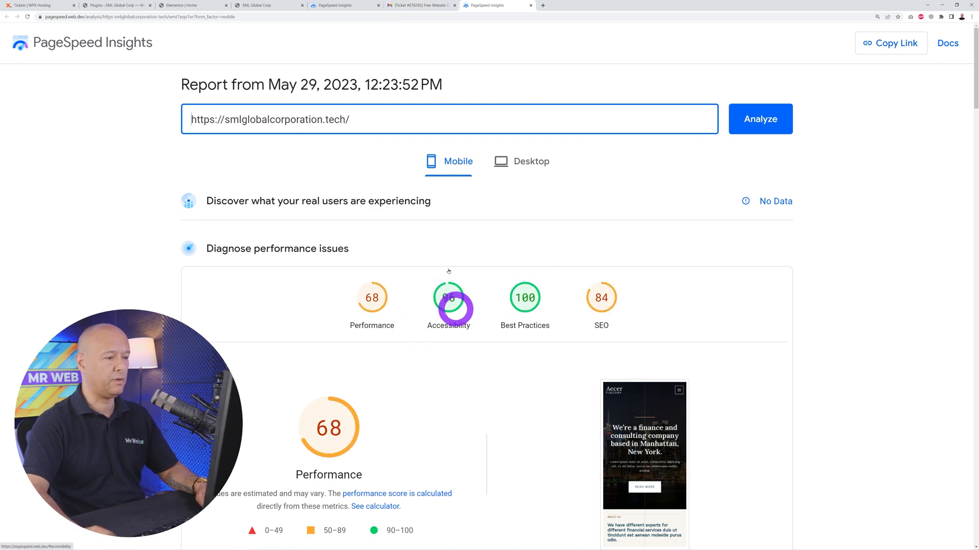
Step: Compare the earlier PageSpeed reports (mobile 68, desktop 96), then close them back to Gmail
{"action": "left_click", "coordinate": [421, 5]}
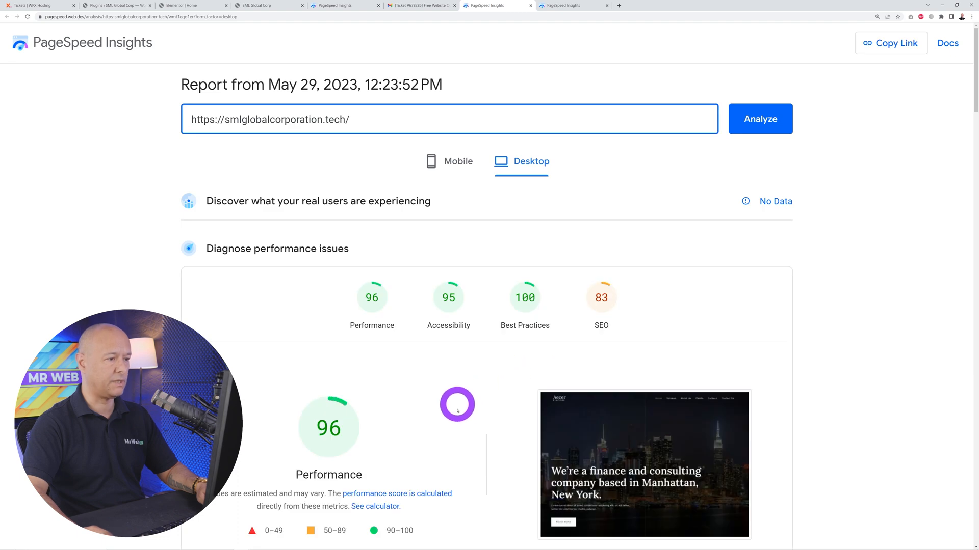
{"action": "left_click", "coordinate": [340, 5]}
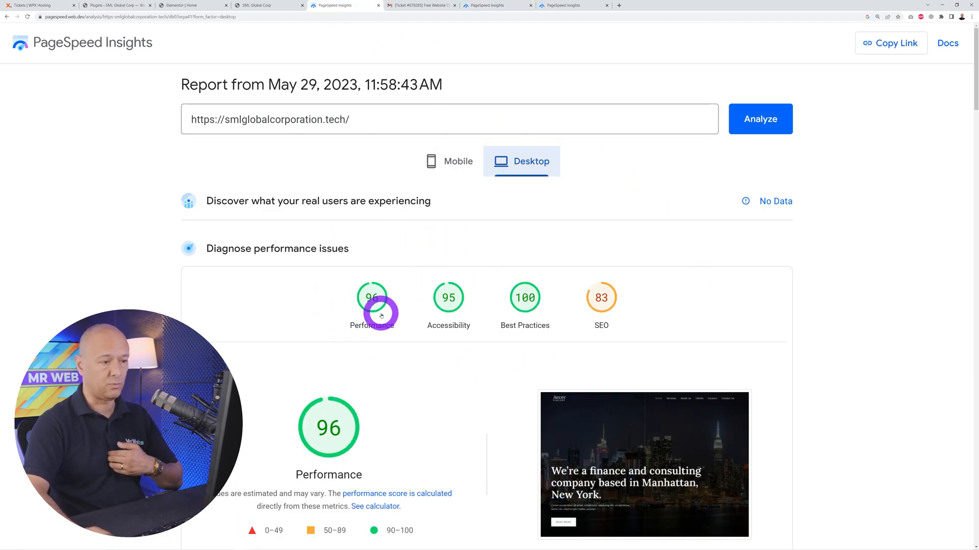
{"action": "left_click", "coordinate": [448, 161]}
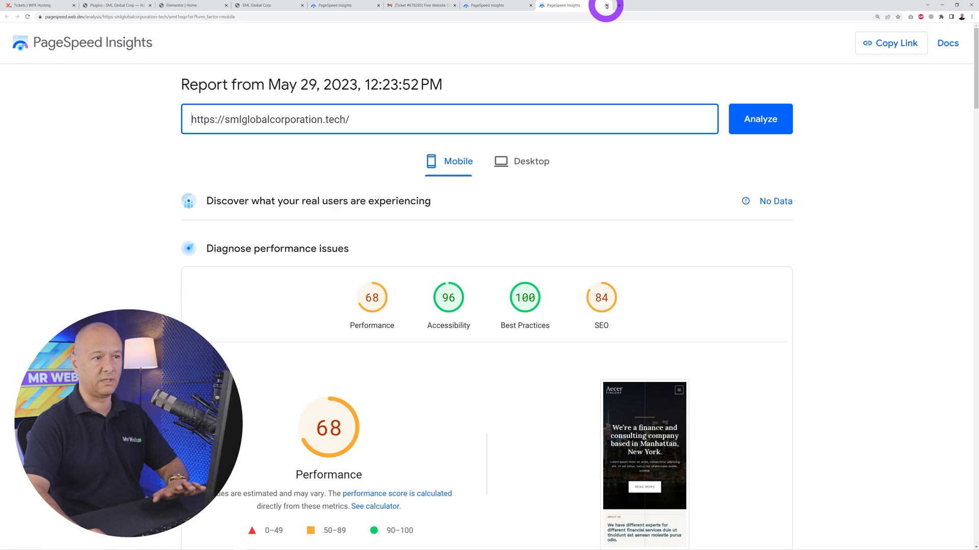
{"action": "left_click", "coordinate": [419, 5]}
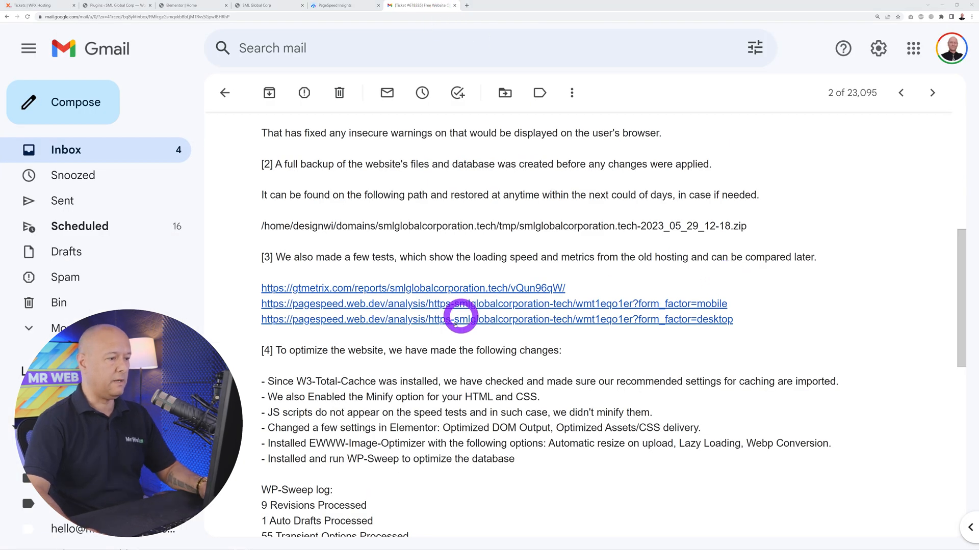
{"action": "left_click", "coordinate": [412, 287]}
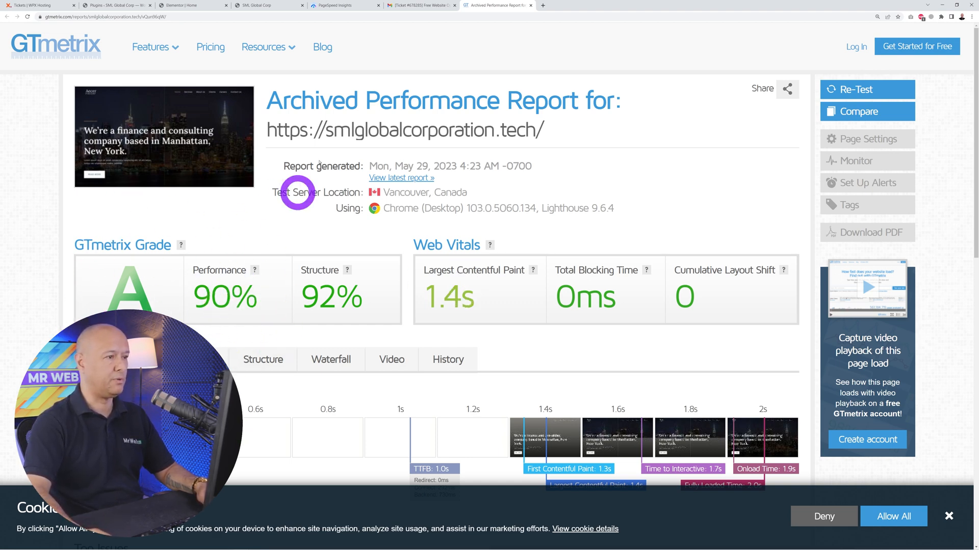
{"action": "left_click", "coordinate": [420, 5]}
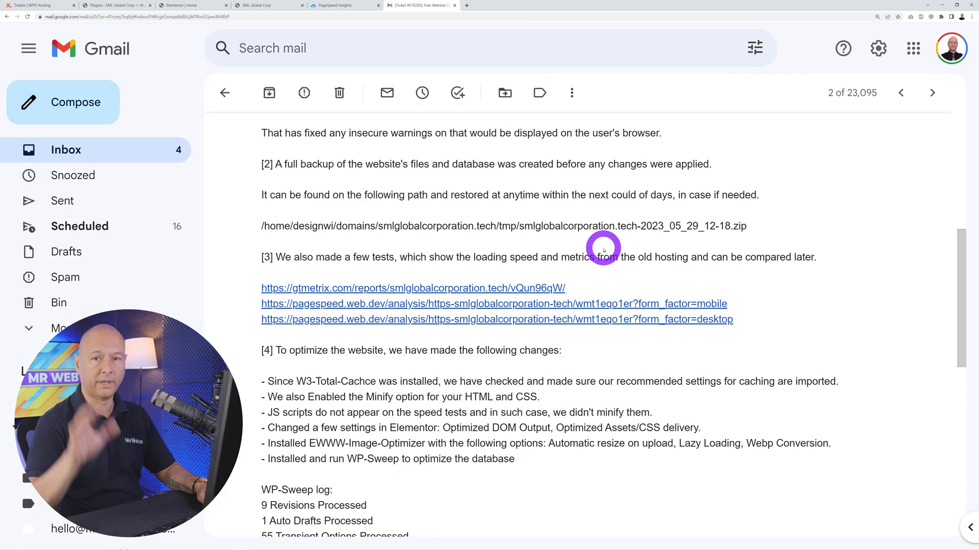
{"action": "scroll", "scroll_direction": "down", "scroll_amount": 3}
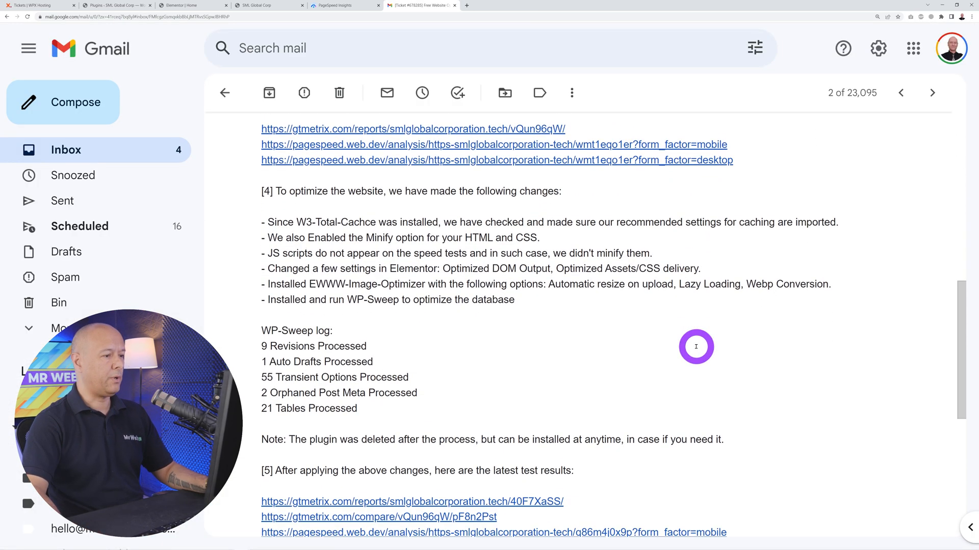
{"action": "mouse_move", "coordinate": [359, 244]}
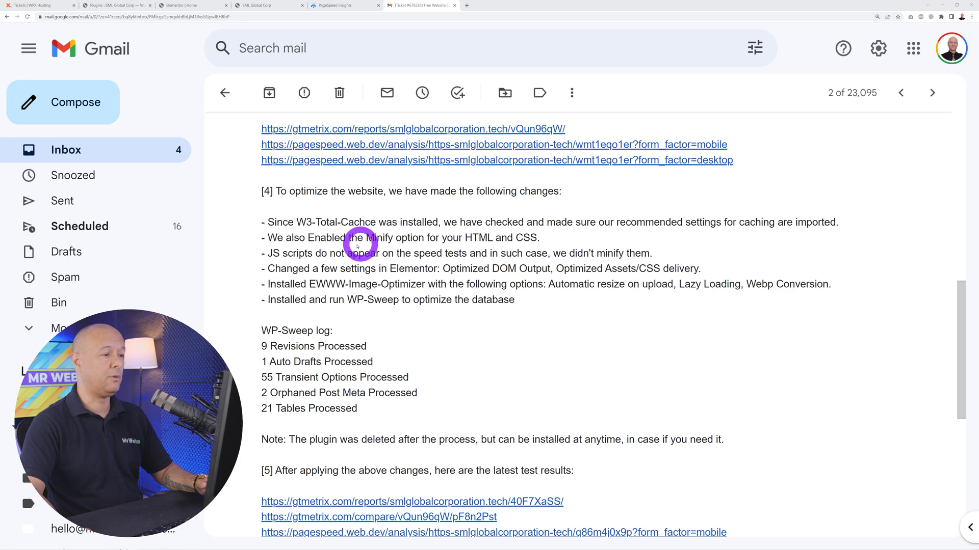
{"action": "mouse_move", "coordinate": [413, 233]}
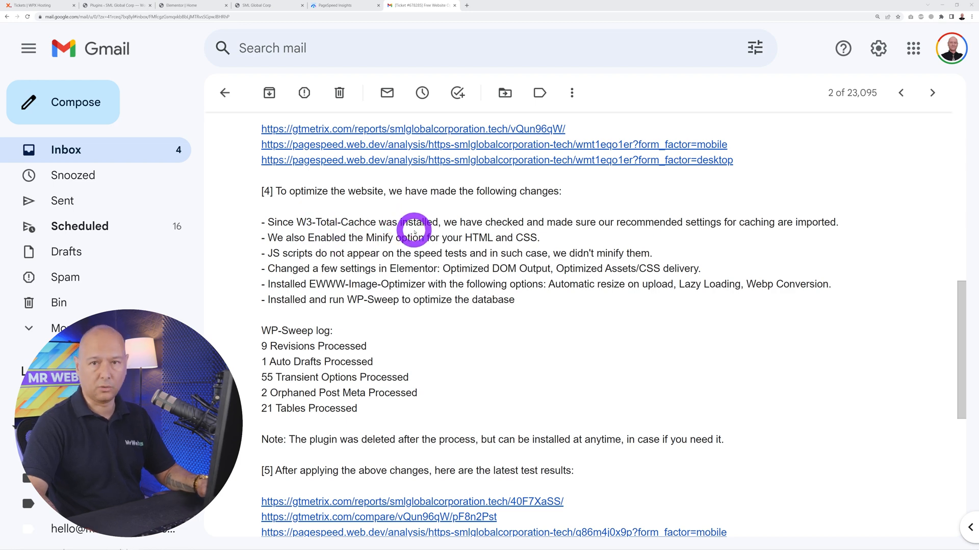
{"action": "mouse_move", "coordinate": [397, 250]}
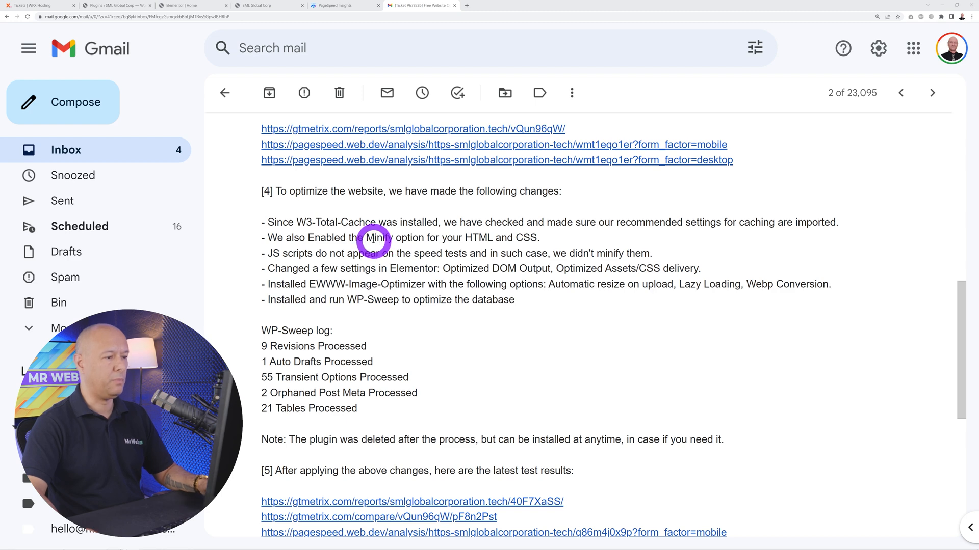
{"action": "mouse_move", "coordinate": [512, 239]}
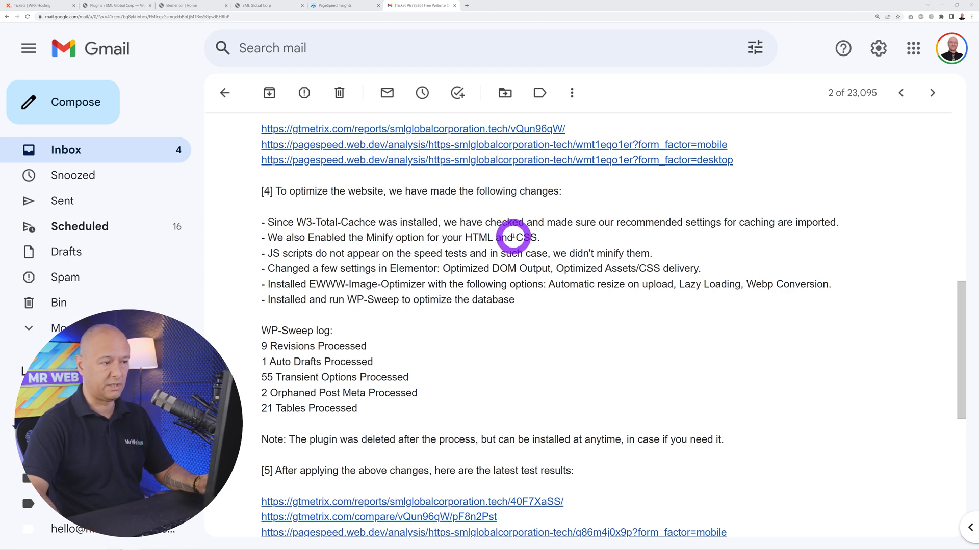
{"action": "mouse_move", "coordinate": [364, 279]}
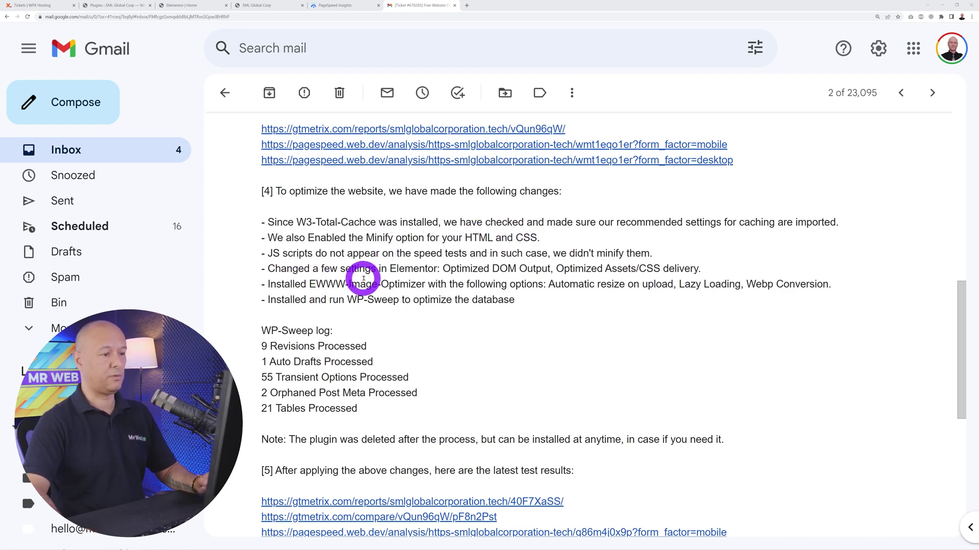
{"action": "mouse_move", "coordinate": [536, 268]}
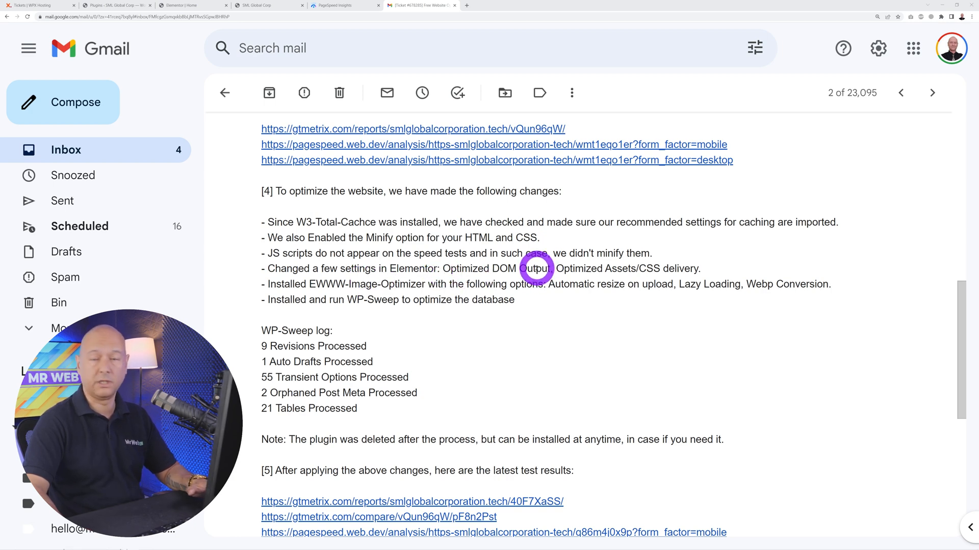
{"action": "mouse_move", "coordinate": [372, 300]}
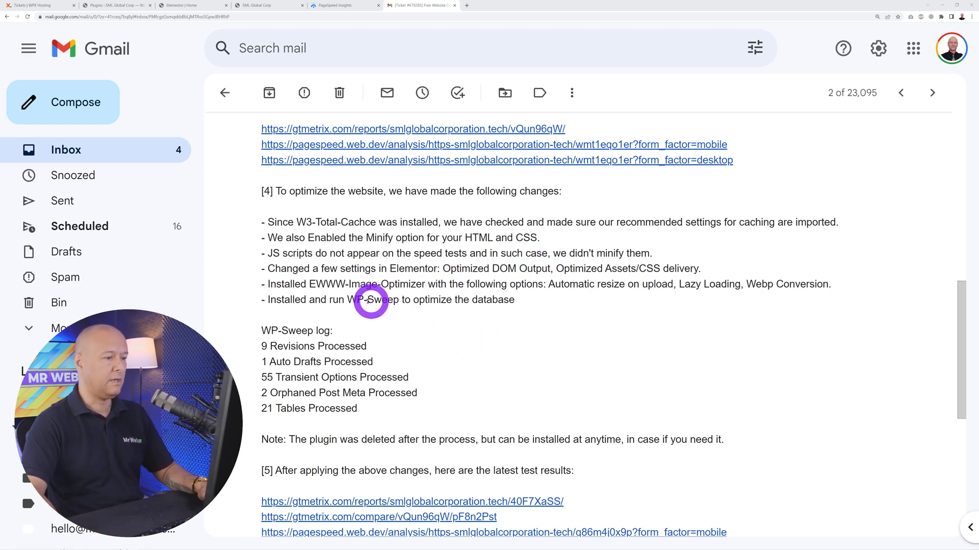
{"action": "mouse_move", "coordinate": [360, 278]}
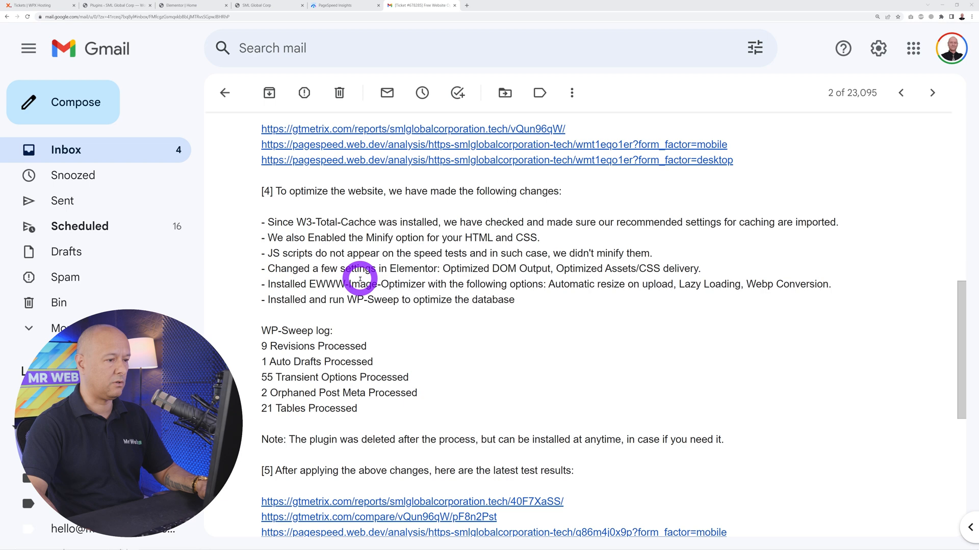
{"action": "mouse_move", "coordinate": [447, 281]}
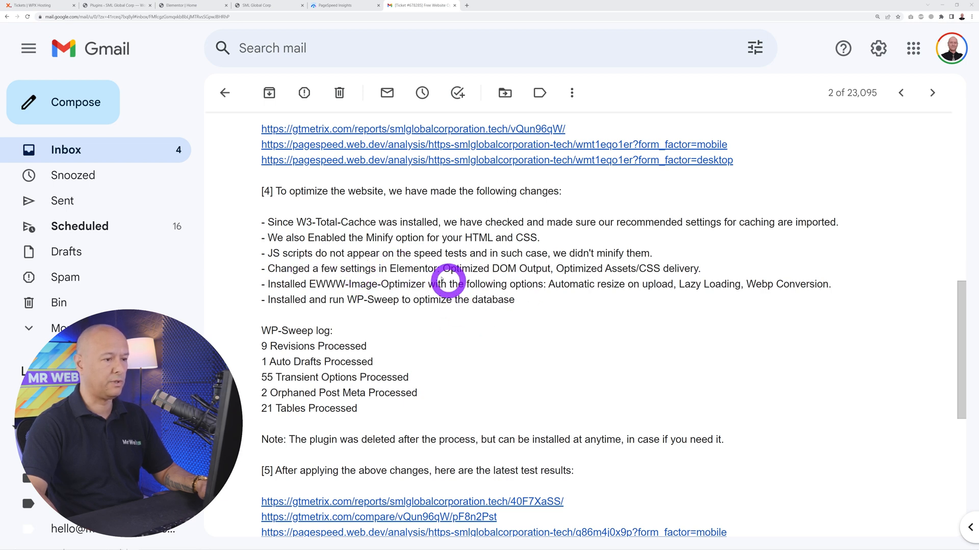
{"action": "mouse_move", "coordinate": [601, 296]}
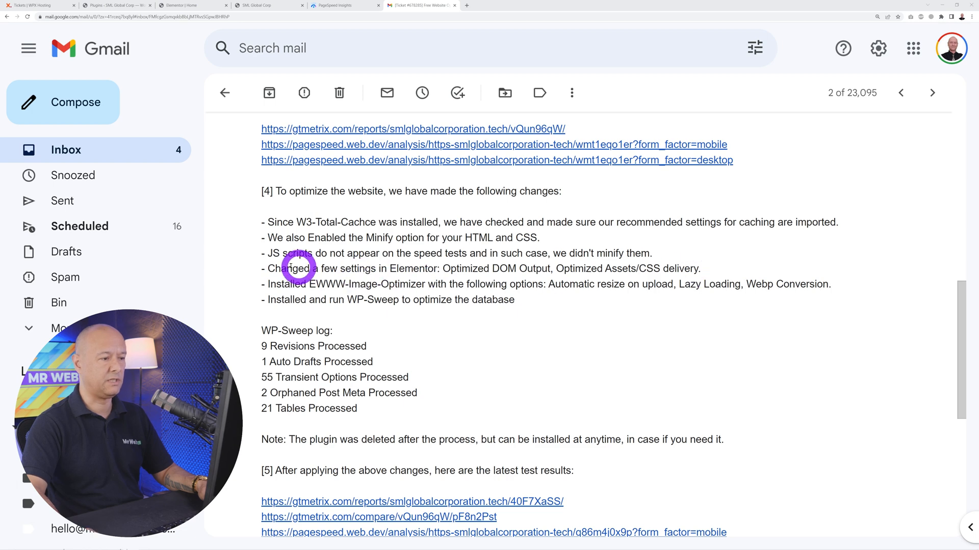
{"action": "mouse_move", "coordinate": [569, 267]}
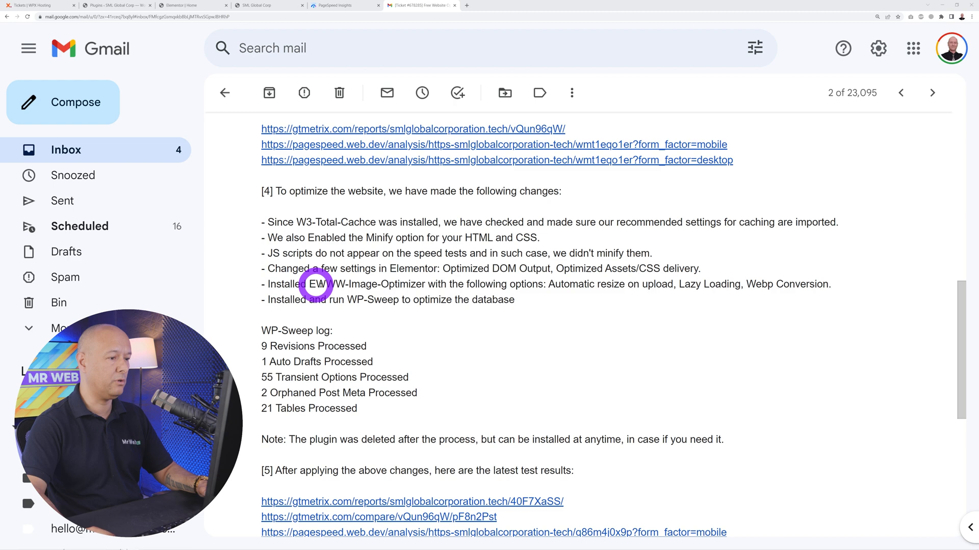
{"action": "mouse_move", "coordinate": [398, 279]}
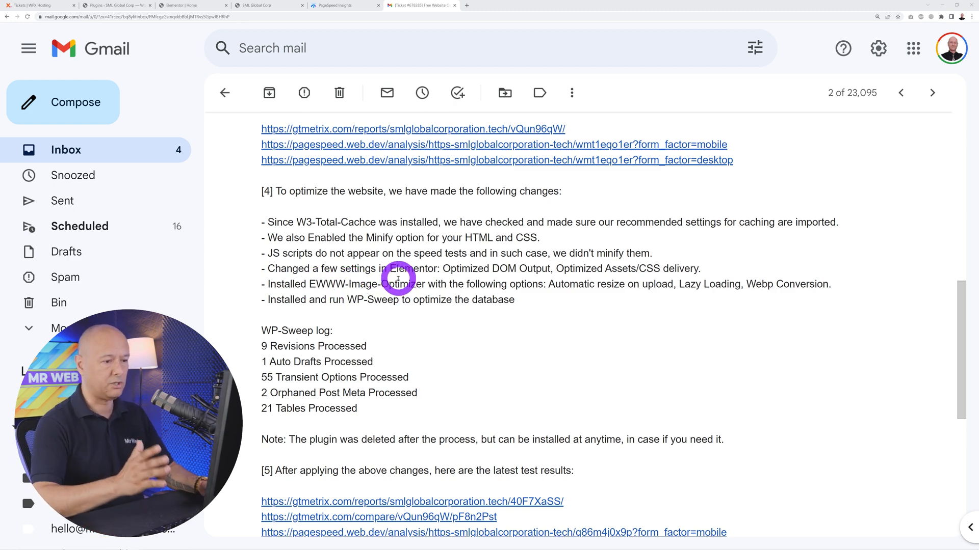
{"action": "mouse_move", "coordinate": [547, 306]}
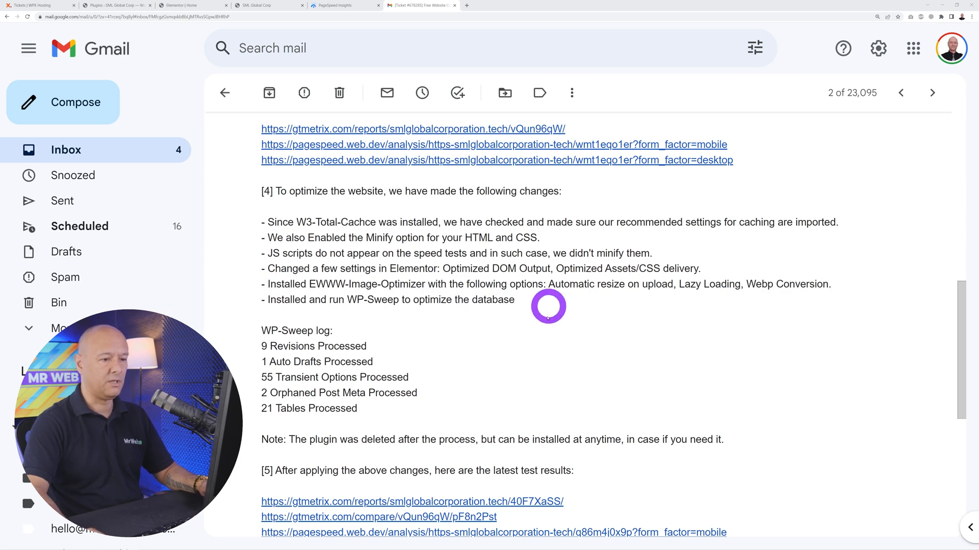
{"action": "mouse_move", "coordinate": [632, 288]}
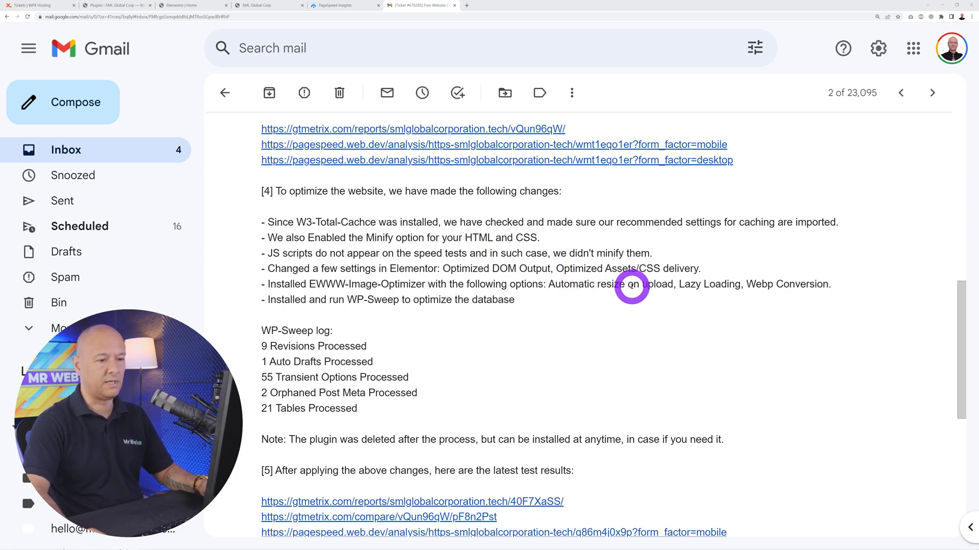
{"action": "mouse_move", "coordinate": [815, 281]}
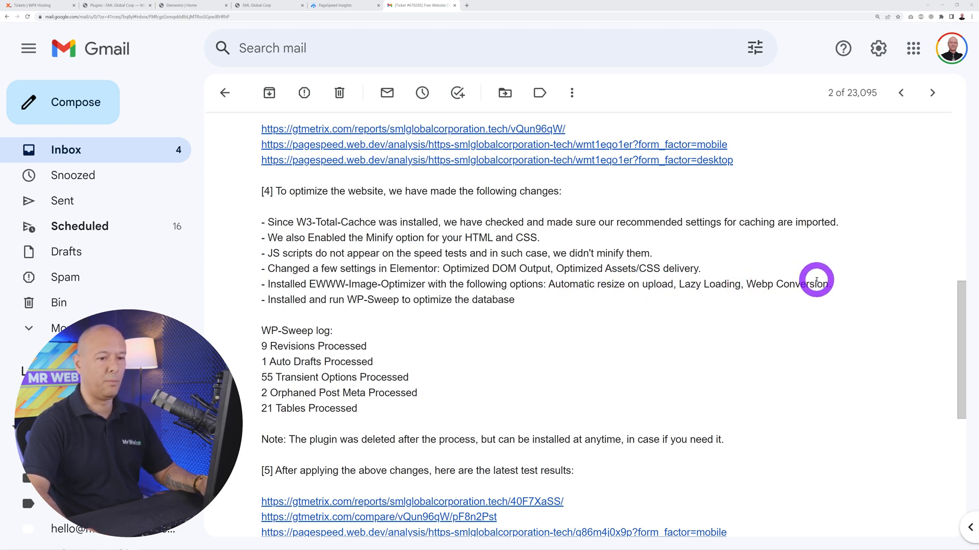
{"action": "mouse_move", "coordinate": [821, 275]}
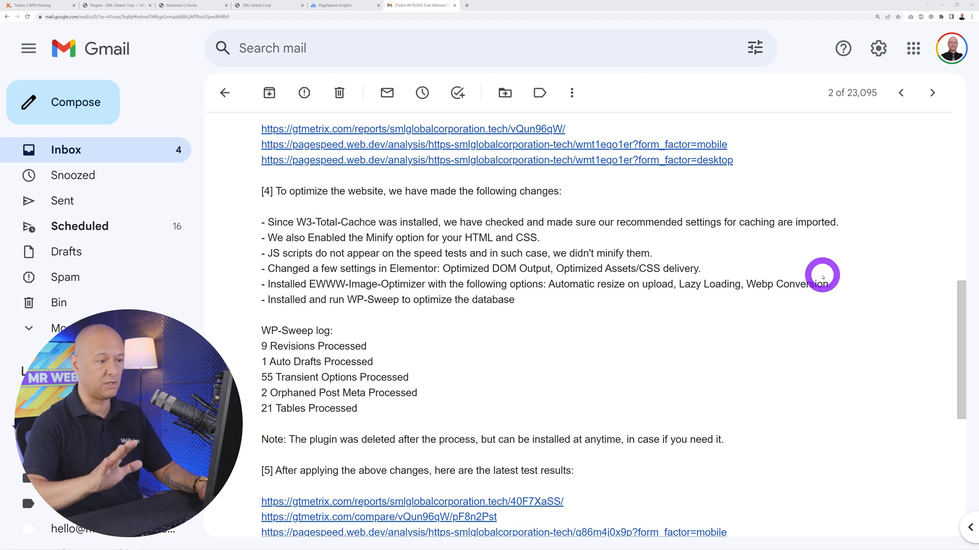
{"action": "mouse_move", "coordinate": [335, 321]}
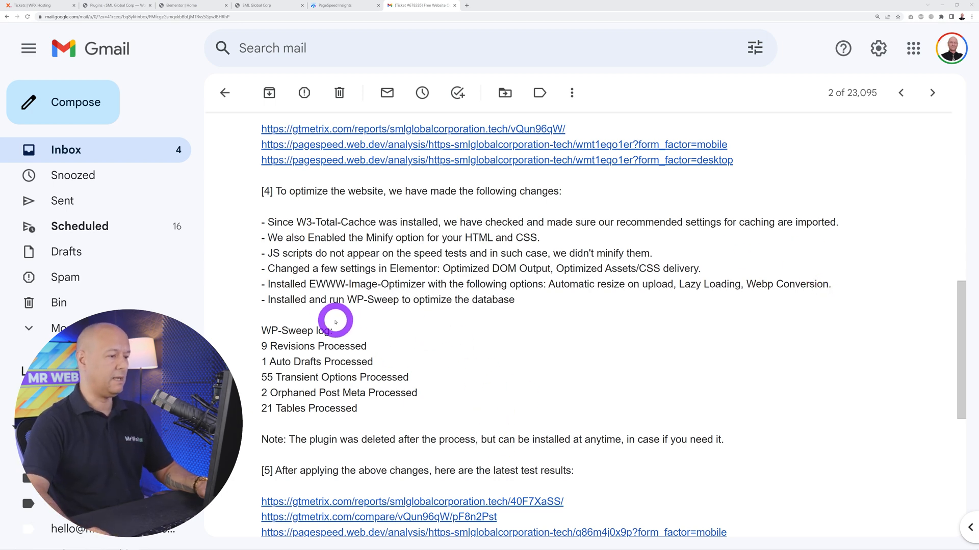
{"action": "mouse_move", "coordinate": [417, 298]}
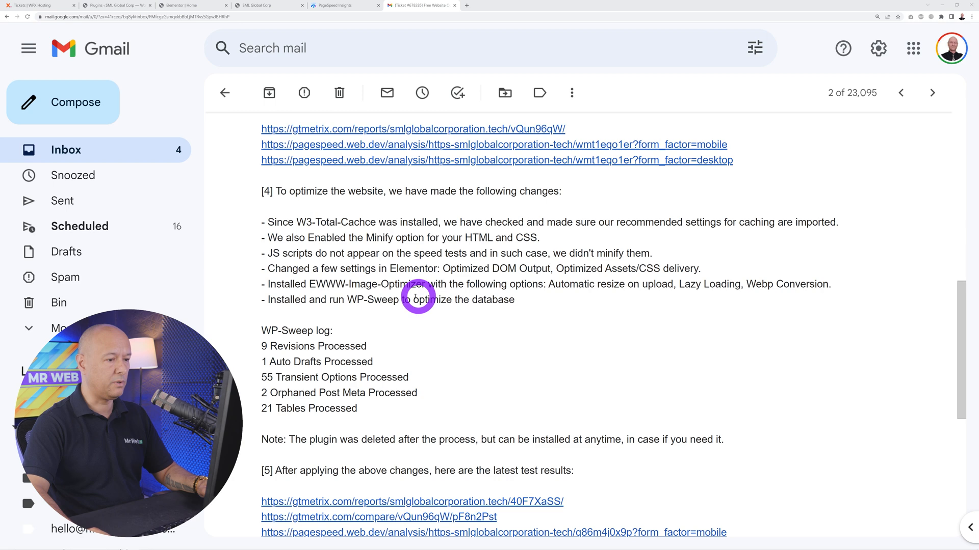
{"action": "scroll", "scroll_direction": "down", "scroll_amount": 3}
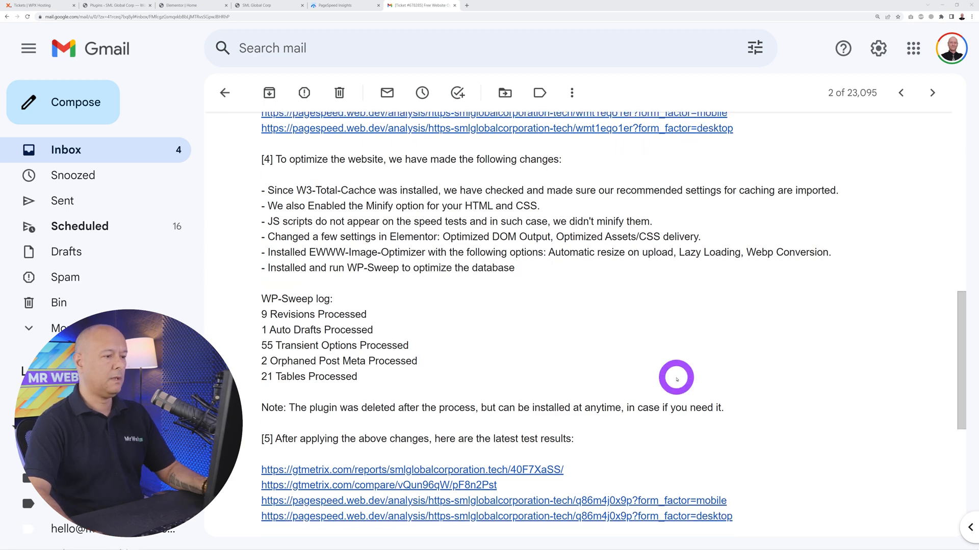
{"action": "scroll", "scroll_direction": "down", "scroll_amount": 3}
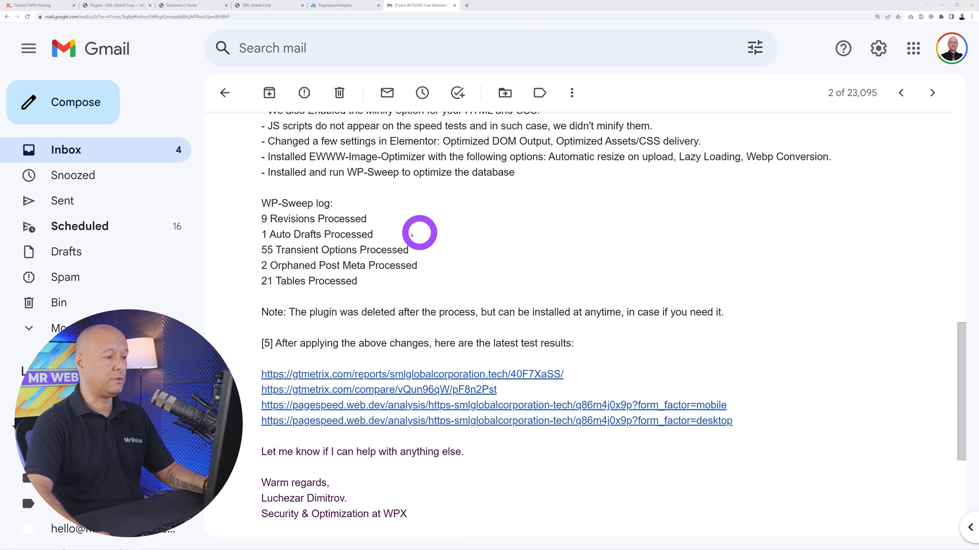
{"action": "mouse_move", "coordinate": [427, 384]}
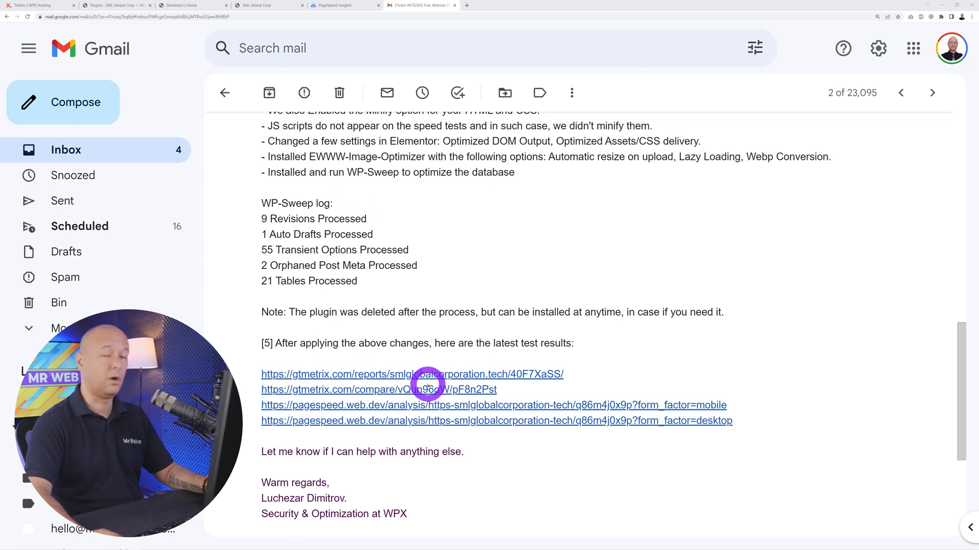
{"action": "scroll", "scroll_direction": "down", "scroll_amount": 3}
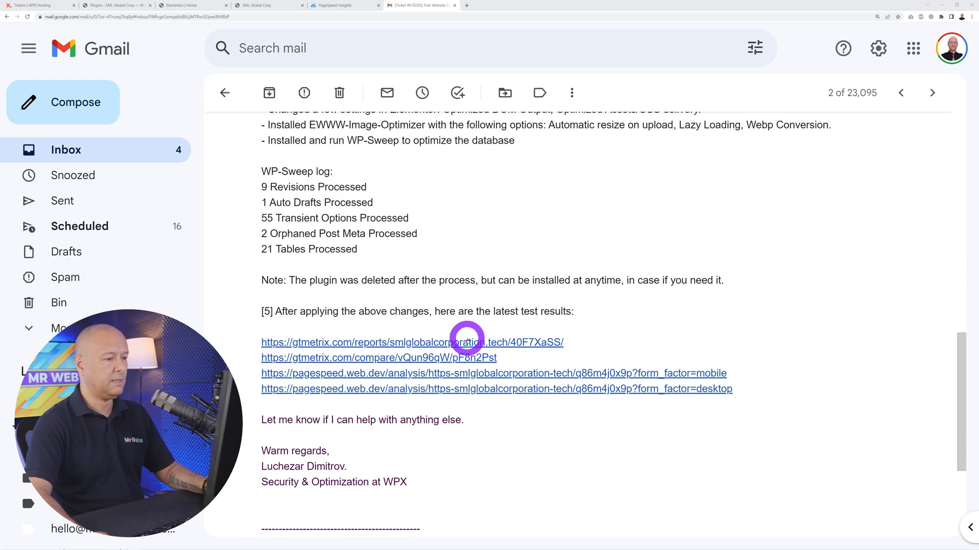
{"action": "scroll", "scroll_direction": "down", "scroll_amount": 3}
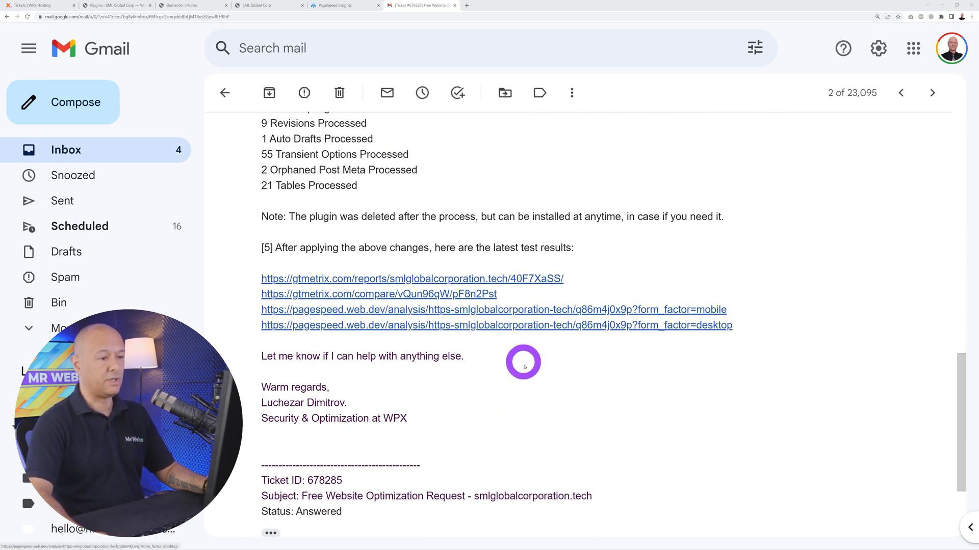
{"action": "mouse_move", "coordinate": [528, 375]}
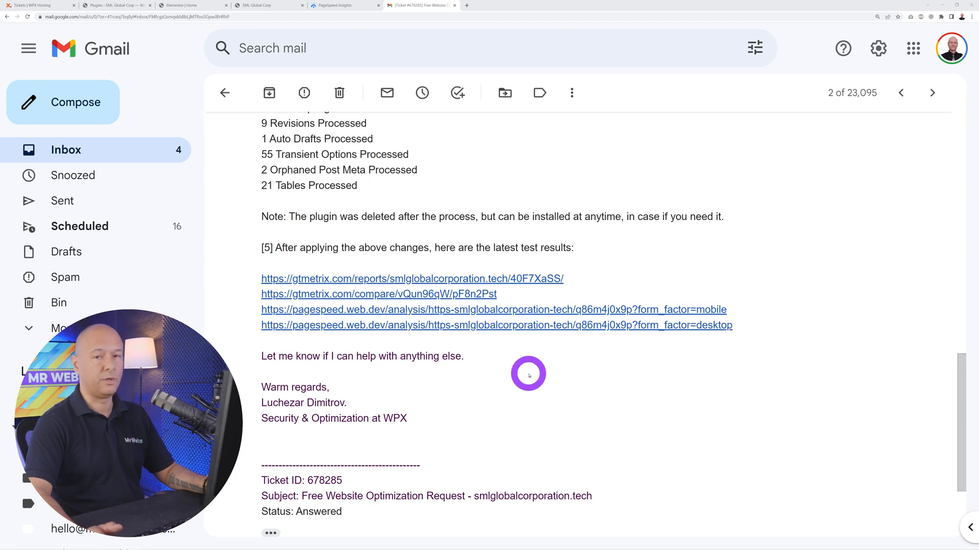
{"action": "mouse_move", "coordinate": [539, 320]}
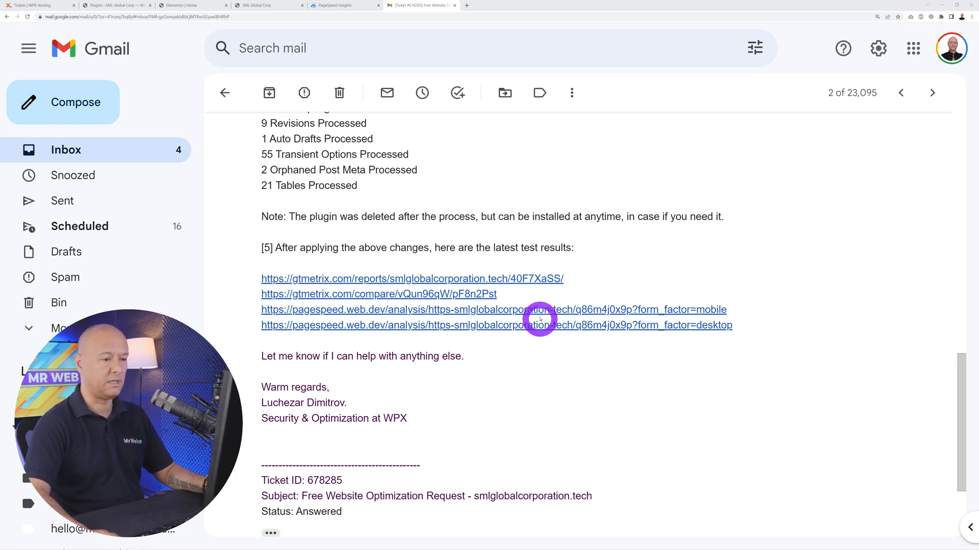
Step: View the latest GTmetrix report (Grade A, 100% performance and structure), then return to Gmail
{"action": "left_click", "coordinate": [411, 278]}
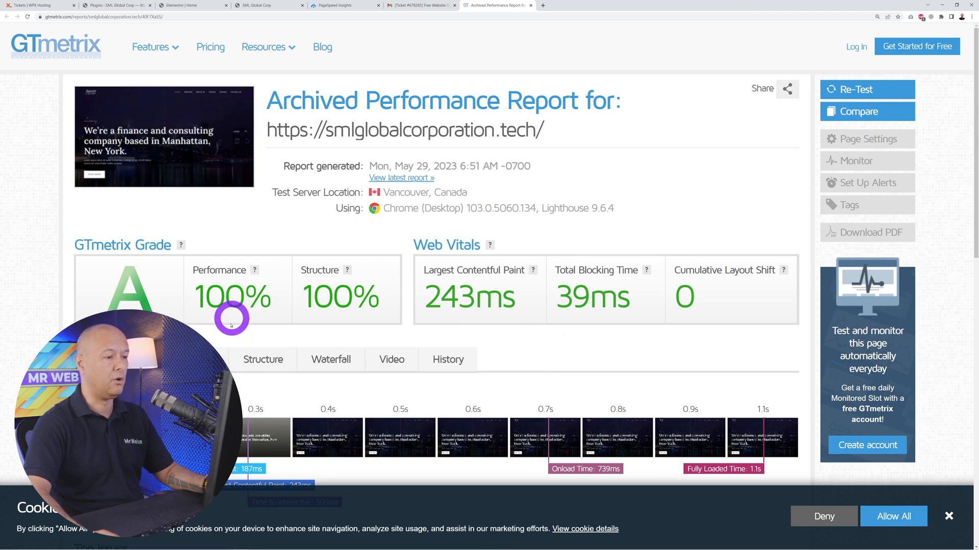
{"action": "mouse_move", "coordinate": [230, 325]}
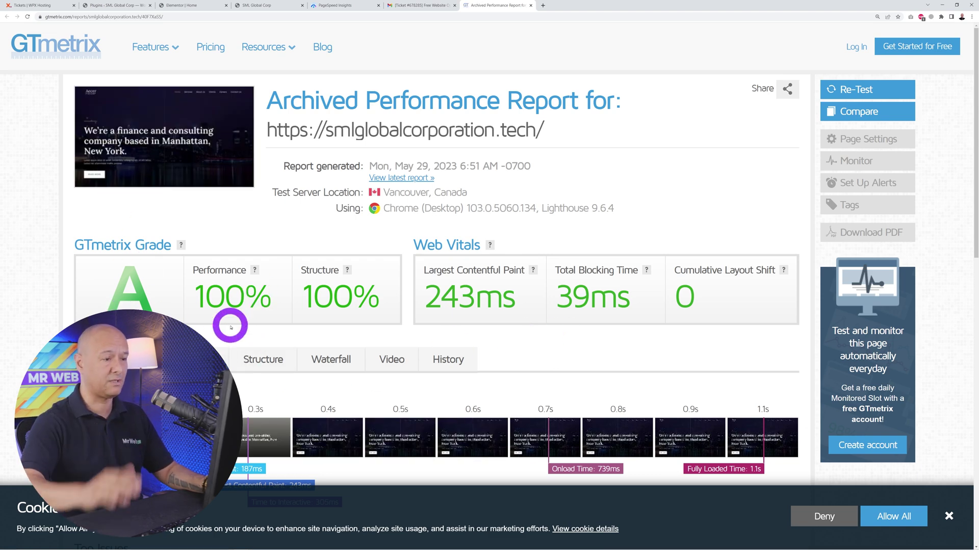
{"action": "left_click", "coordinate": [422, 5]}
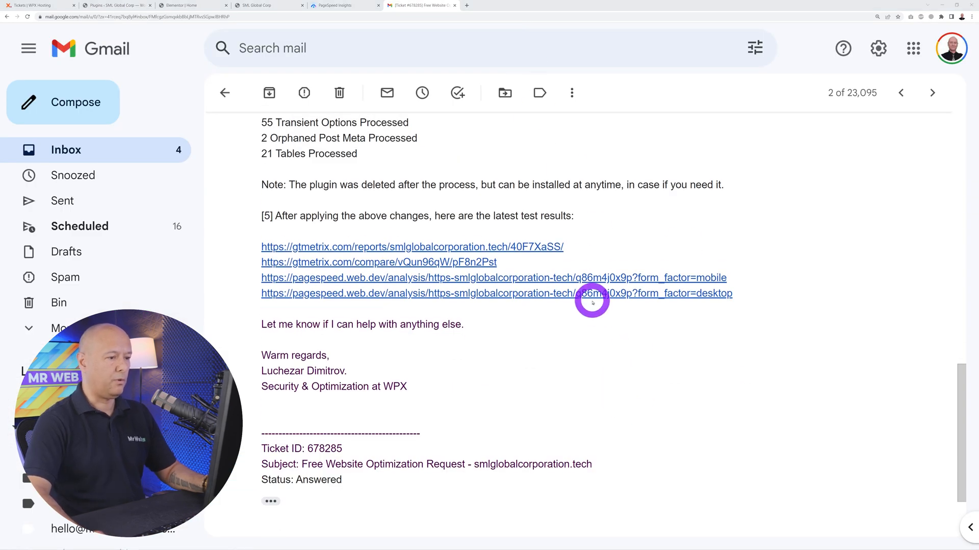
{"action": "mouse_move", "coordinate": [648, 278]}
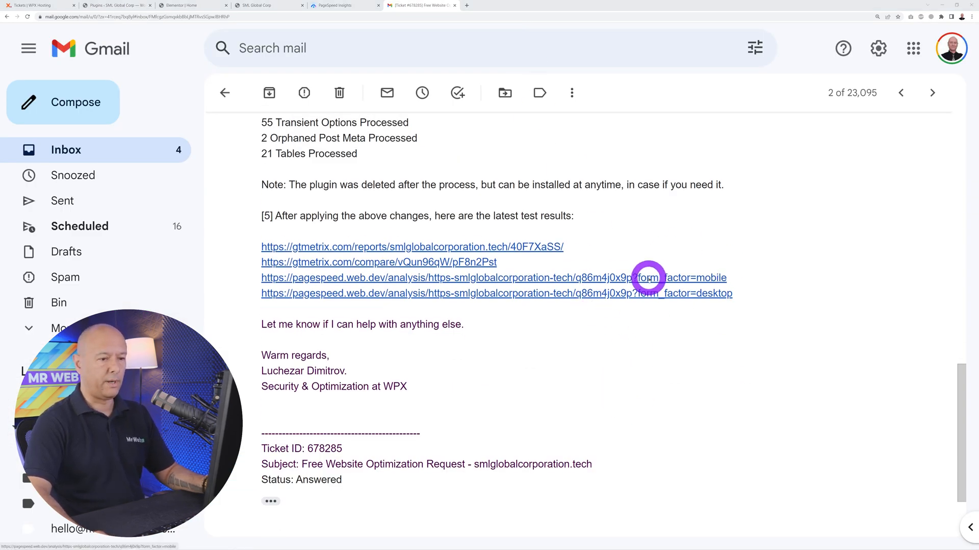
Step: Open the latest PageSpeed reports (mobile 80, desktop 99), ending on the mobile one
{"action": "left_click", "coordinate": [443, 278]}
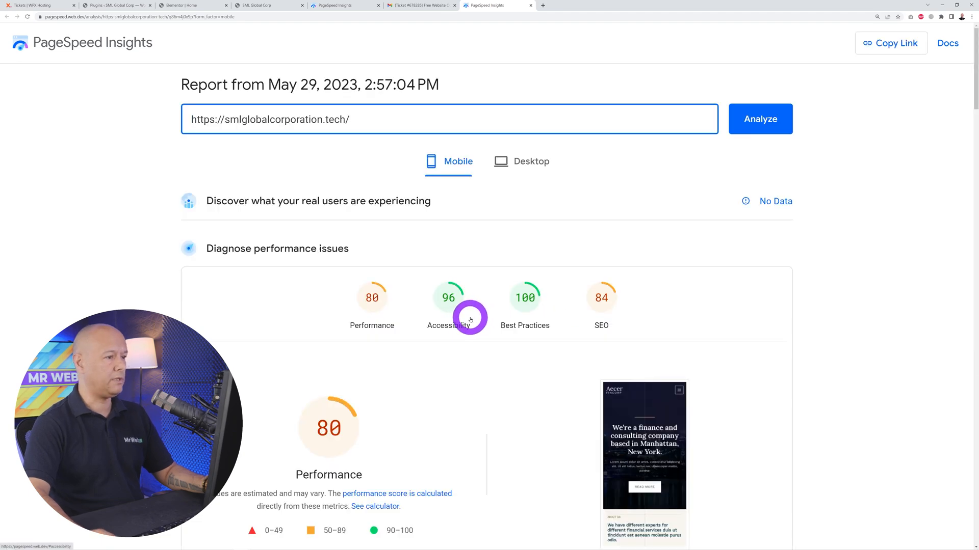
{"action": "left_click", "coordinate": [422, 5]}
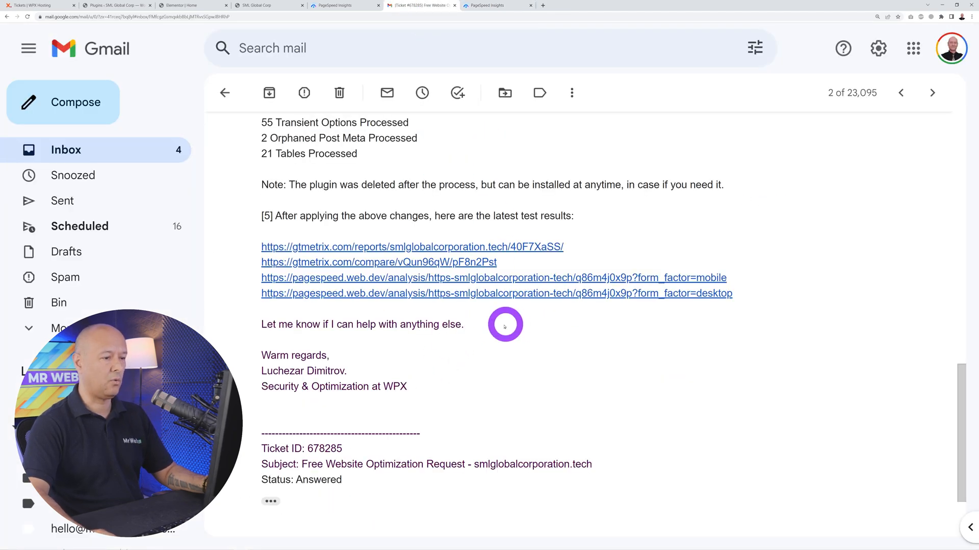
{"action": "mouse_move", "coordinate": [542, 293]}
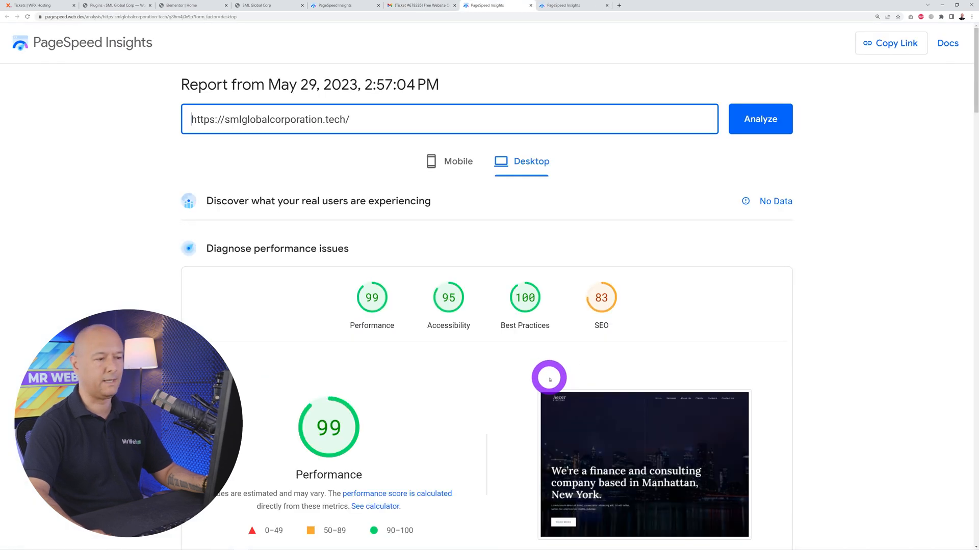
{"action": "mouse_move", "coordinate": [489, 409]}
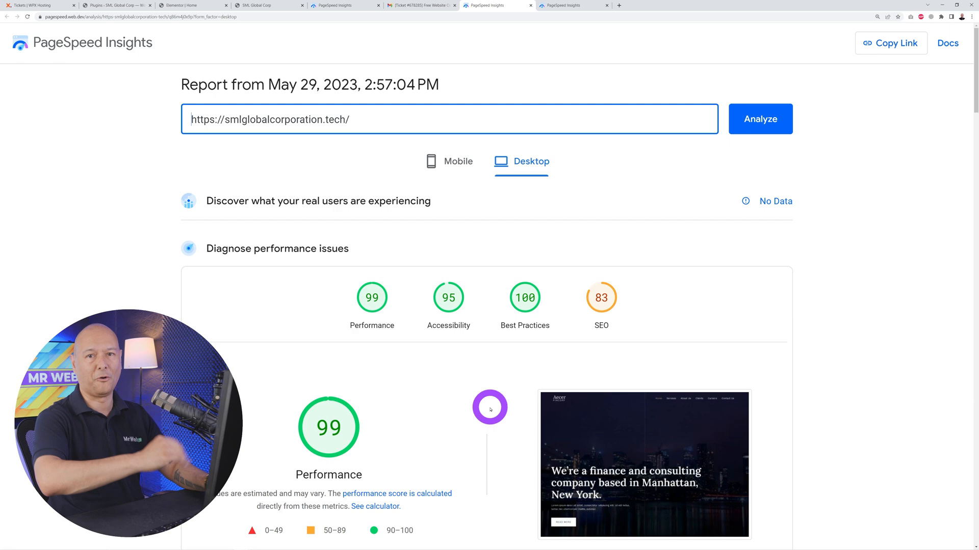
{"action": "left_click", "coordinate": [458, 161]}
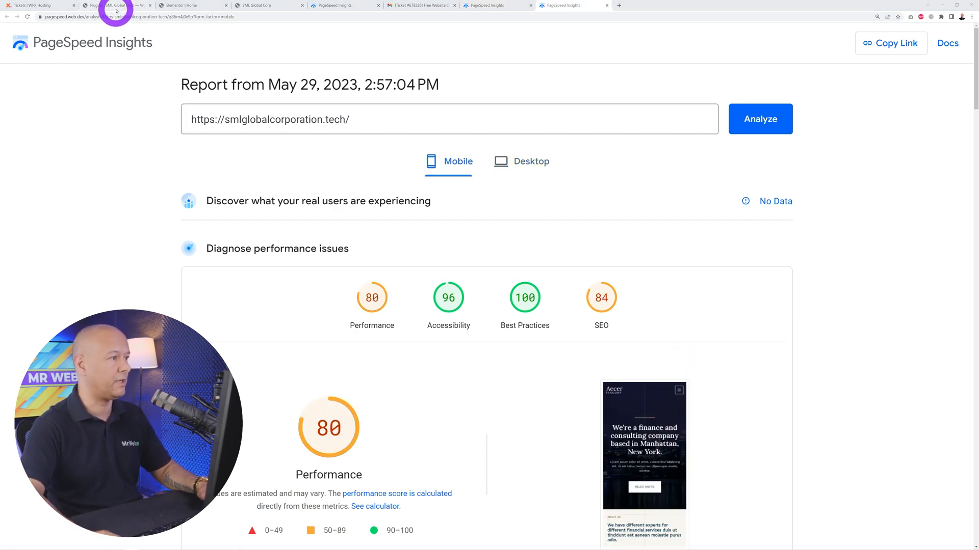
Step: Return to the WordPress Installed Plugins page to review the plugin list
{"action": "left_click", "coordinate": [116, 5]}
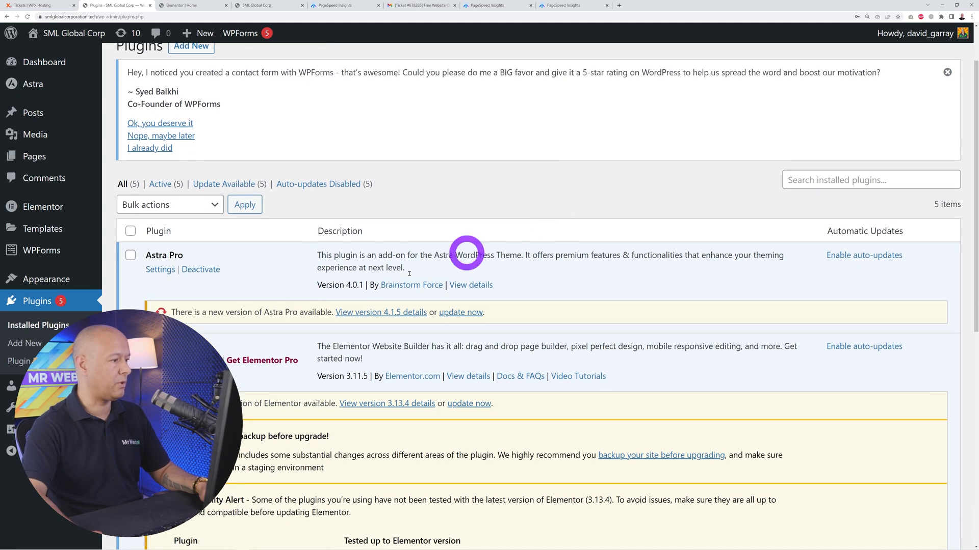
{"action": "scroll", "scroll_direction": "up", "scroll_amount": 3}
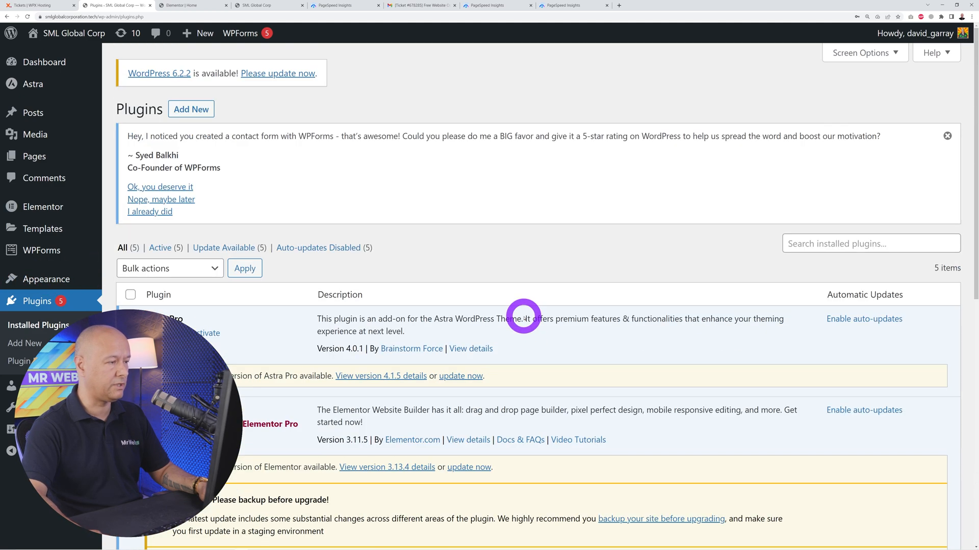
{"action": "mouse_move", "coordinate": [468, 243]}
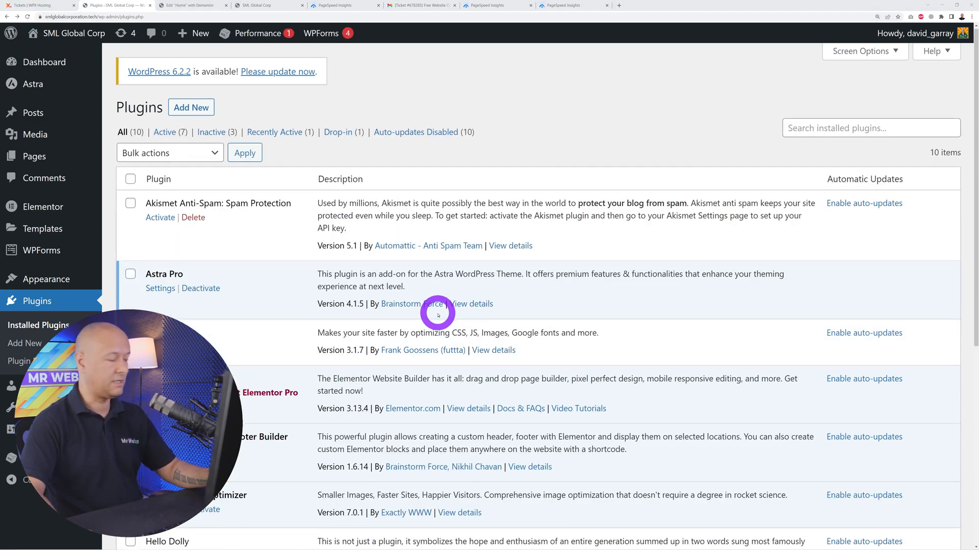
{"action": "scroll", "scroll_direction": "down", "scroll_amount": 3}
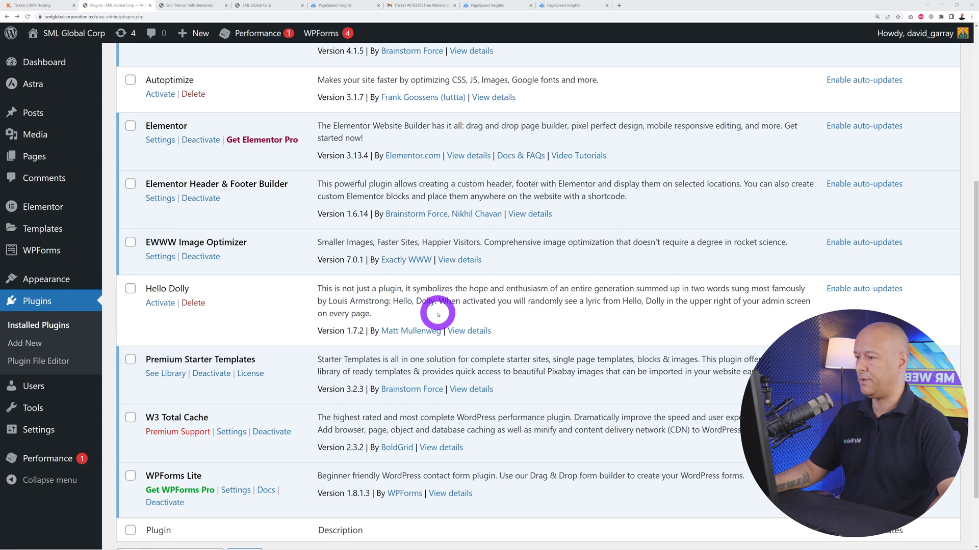
{"action": "scroll", "scroll_direction": "down", "scroll_amount": 3}
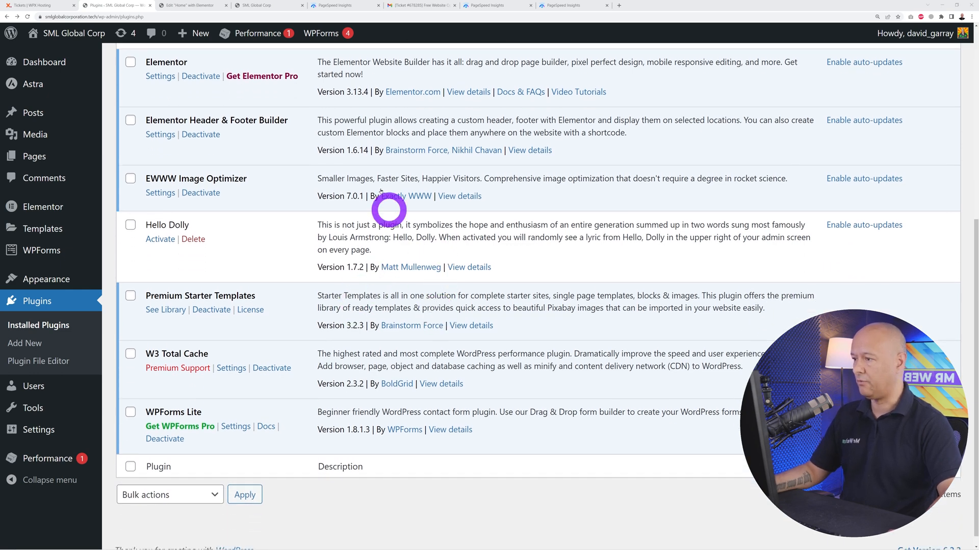
{"action": "mouse_move", "coordinate": [245, 320]}
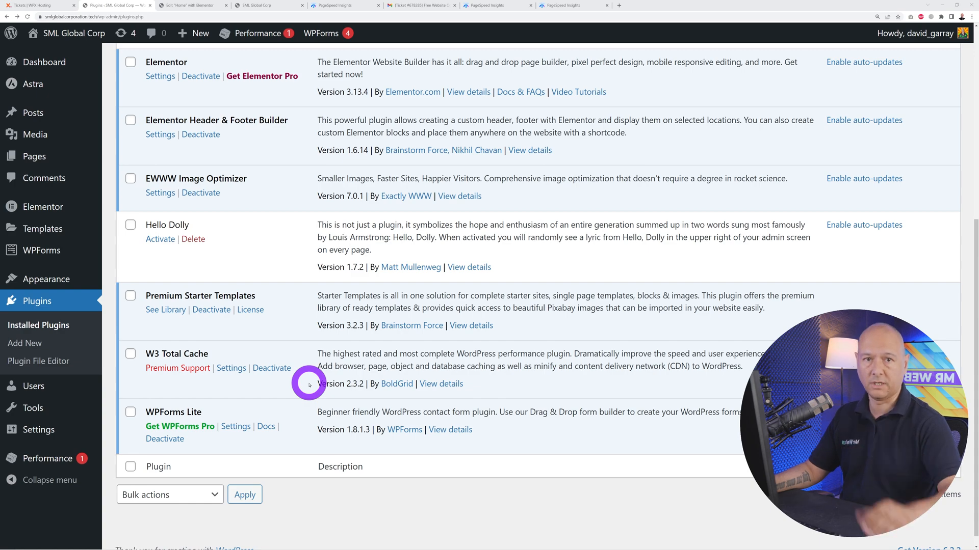
{"action": "scroll", "scroll_direction": "up", "scroll_amount": 3}
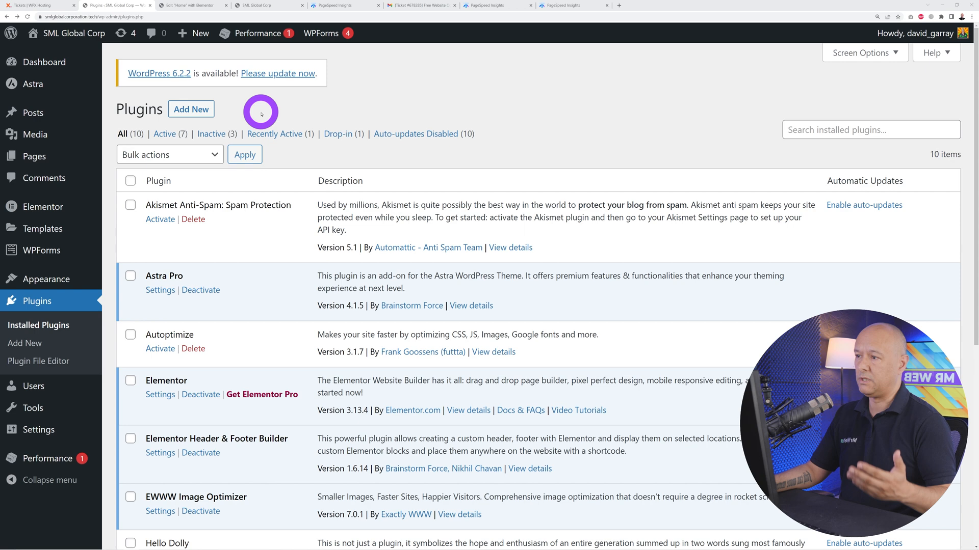
{"action": "mouse_move", "coordinate": [305, 103]}
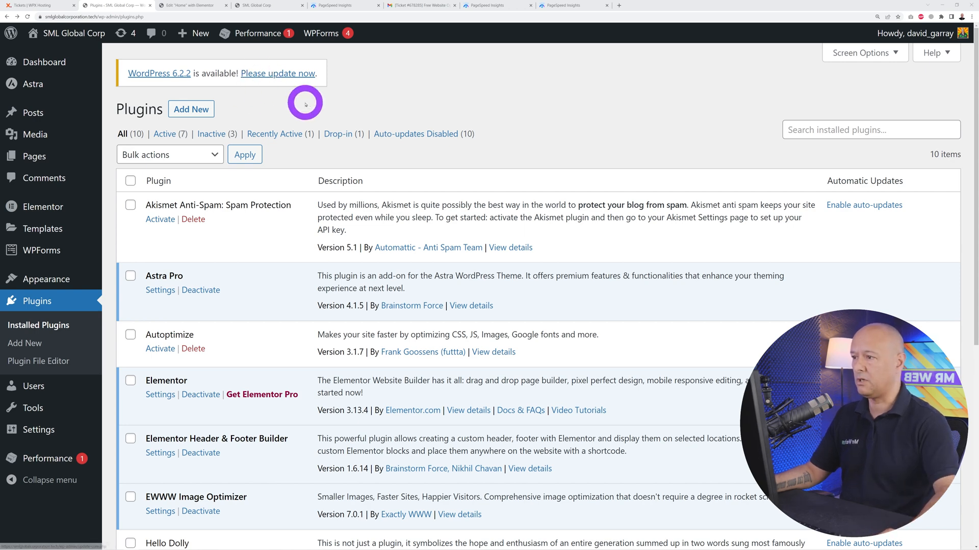